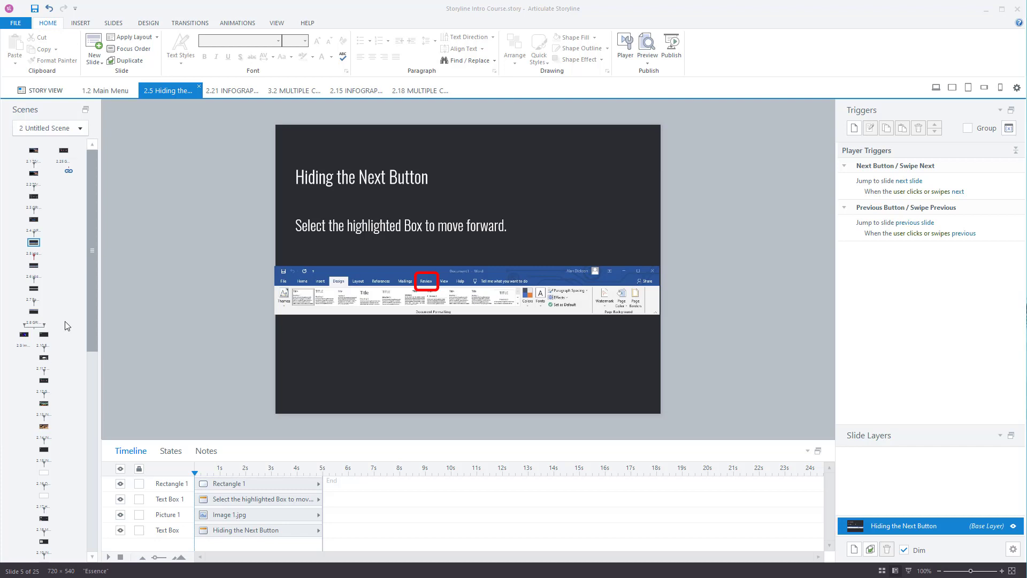
Preview the current slide, then close the preview.
click(646, 46)
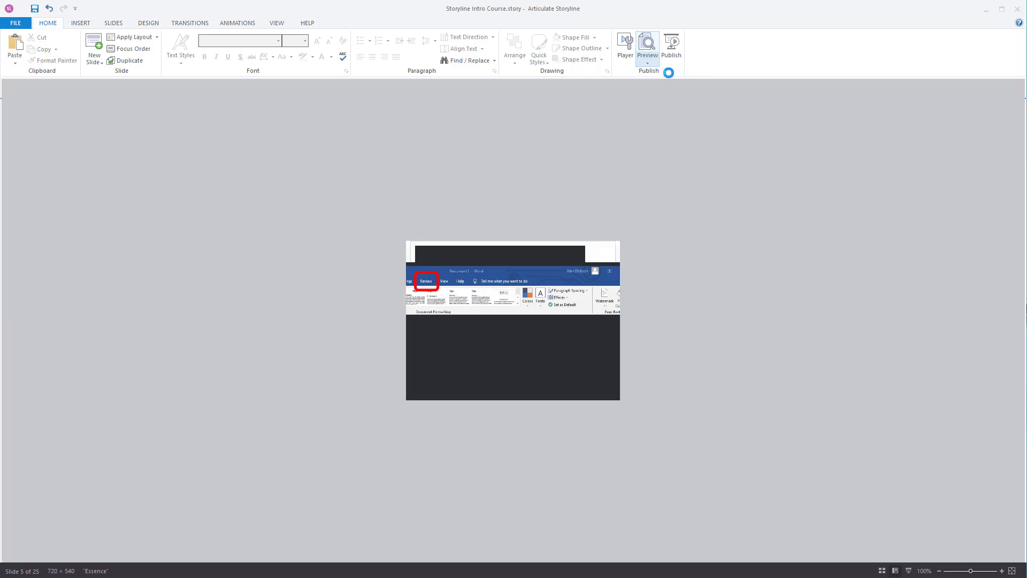
click(646, 44)
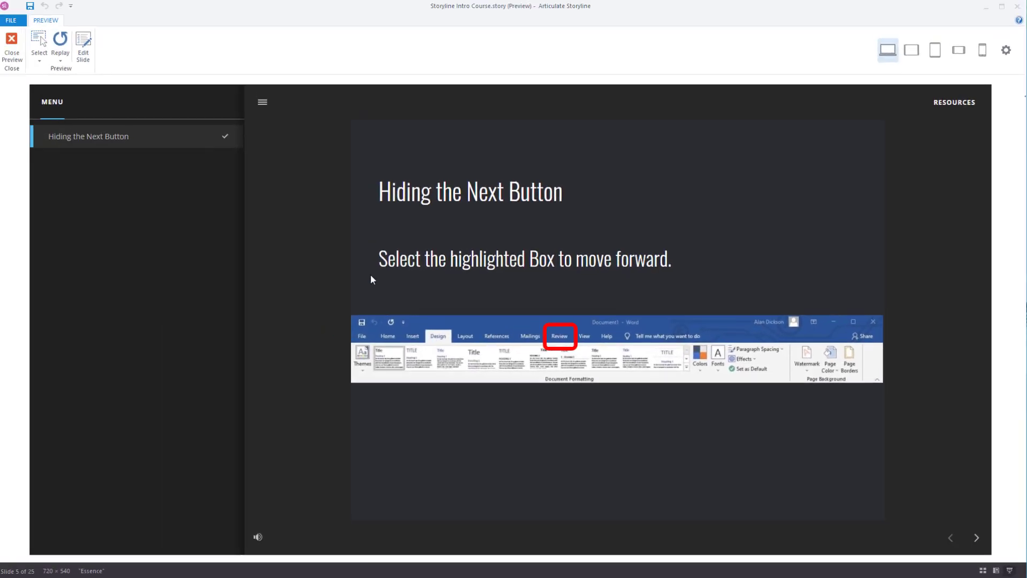
mouse_move(17, 49)
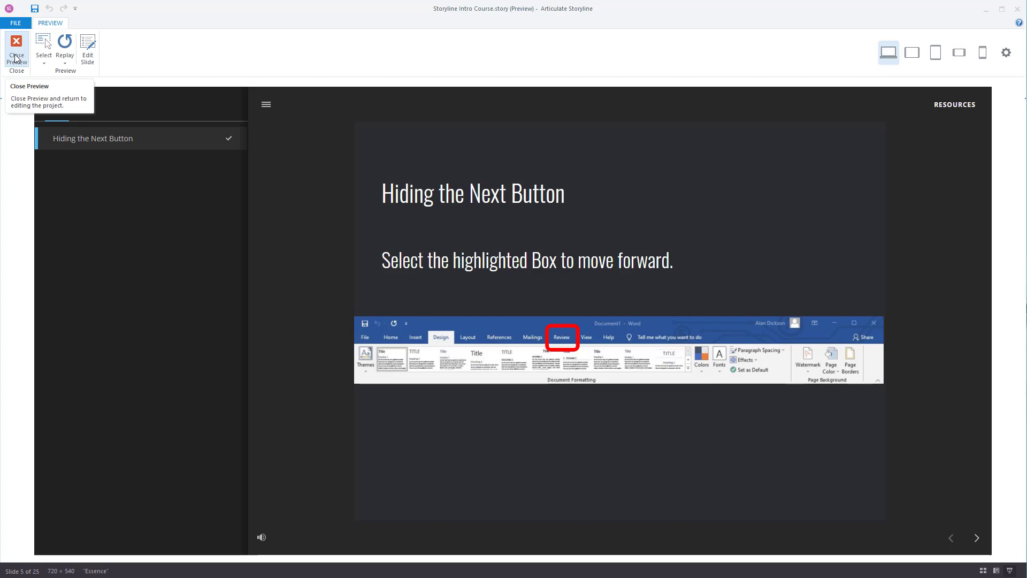
click(16, 50)
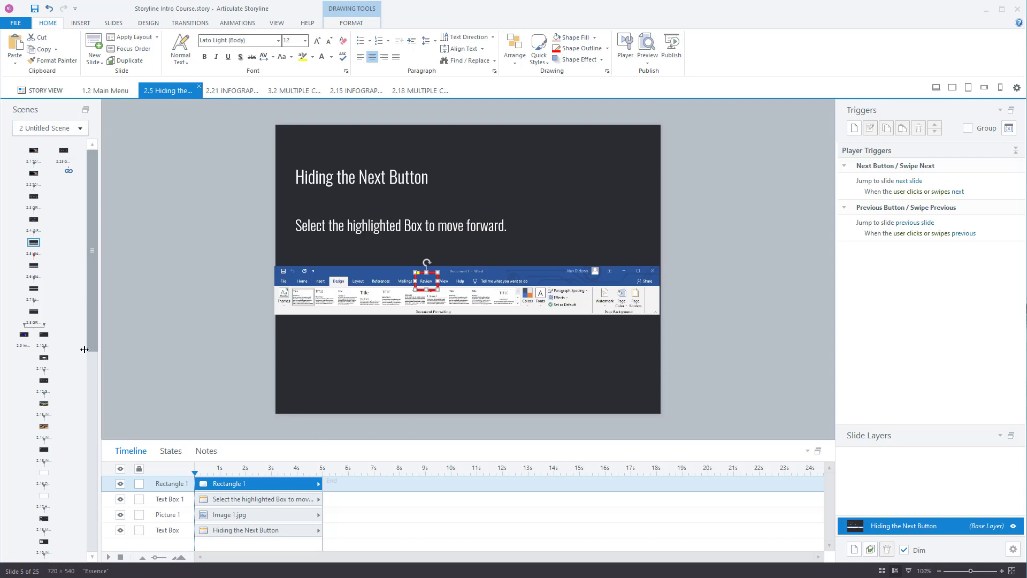
mouse_move(34, 265)
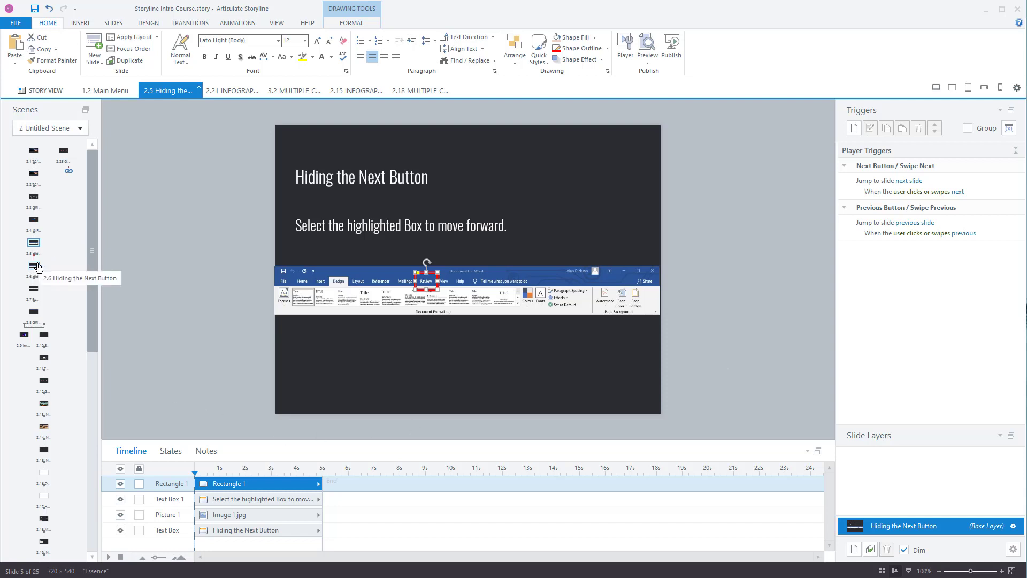
mouse_move(431, 292)
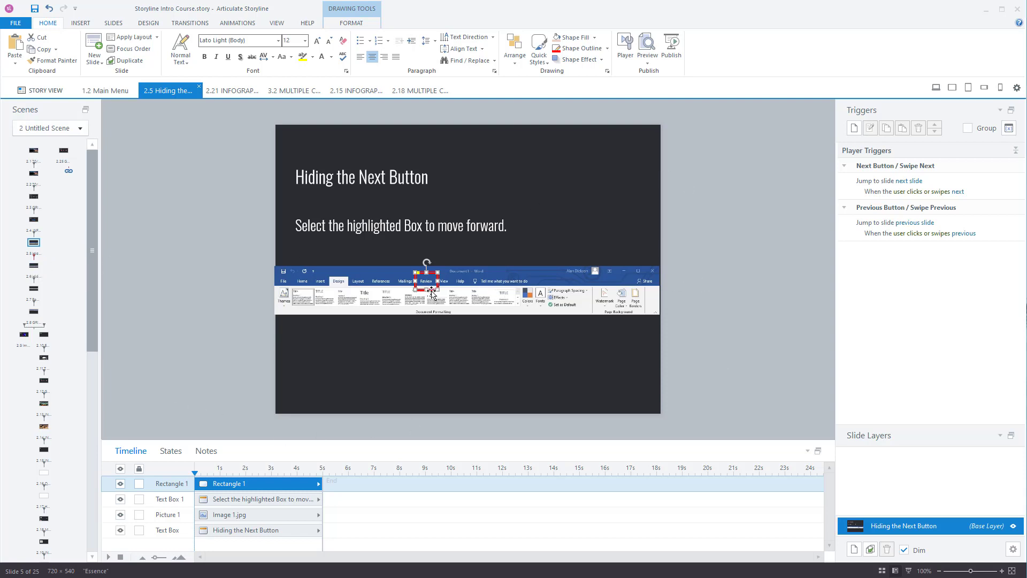
Give Rectangle 1 a trigger: jump to next slide when the user clicks it.
click(854, 128)
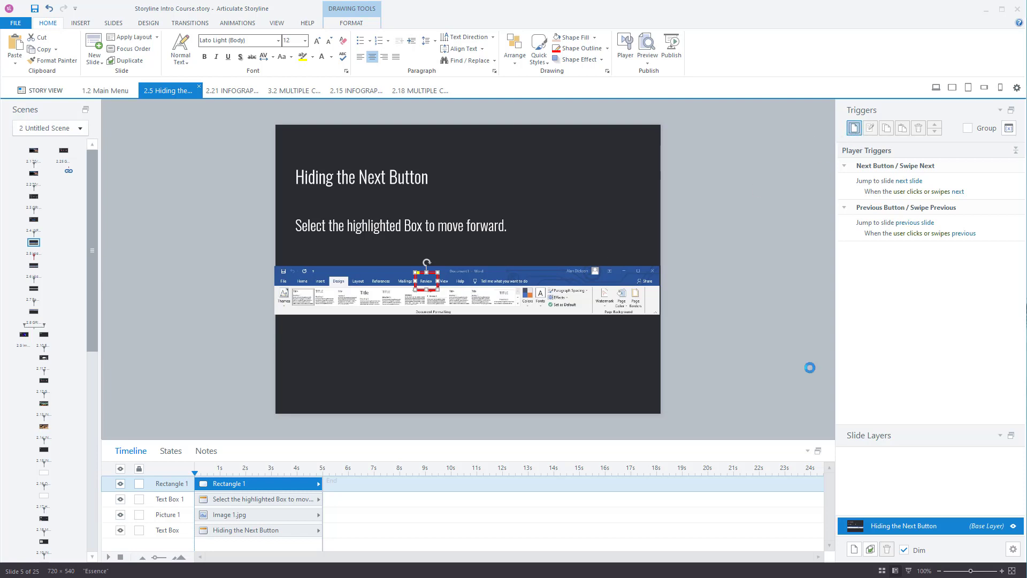
click(854, 128)
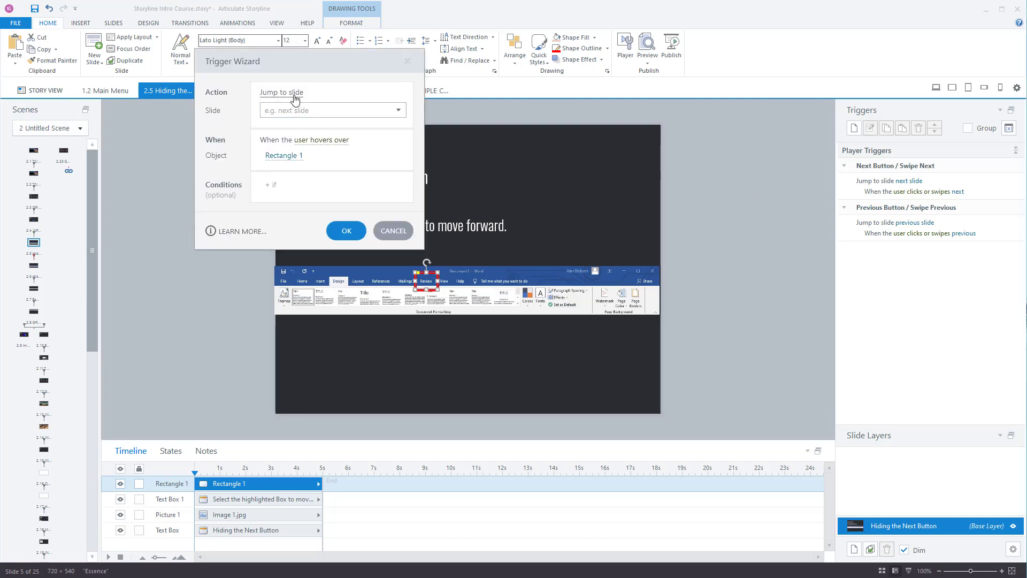
click(397, 110)
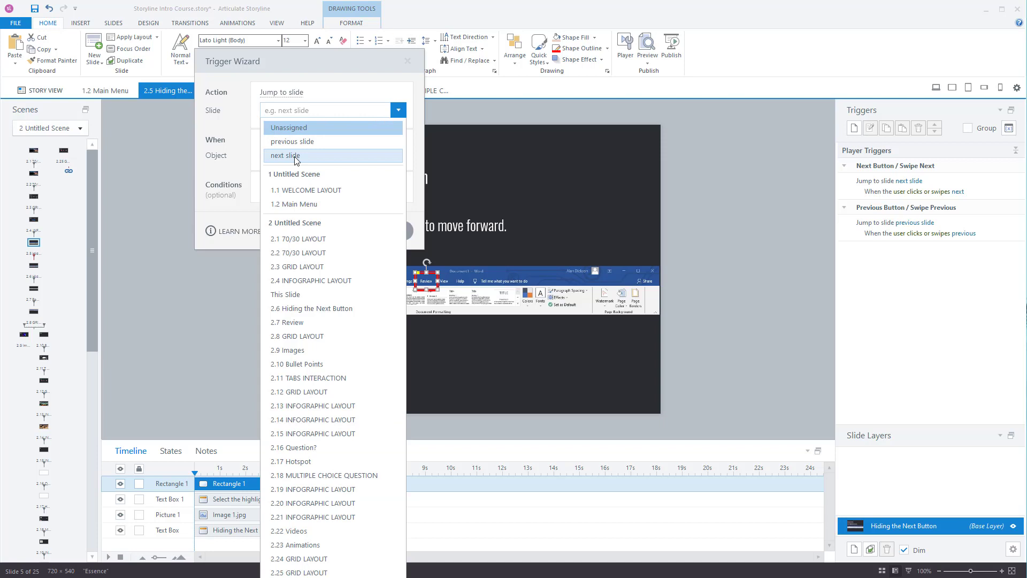
click(284, 155)
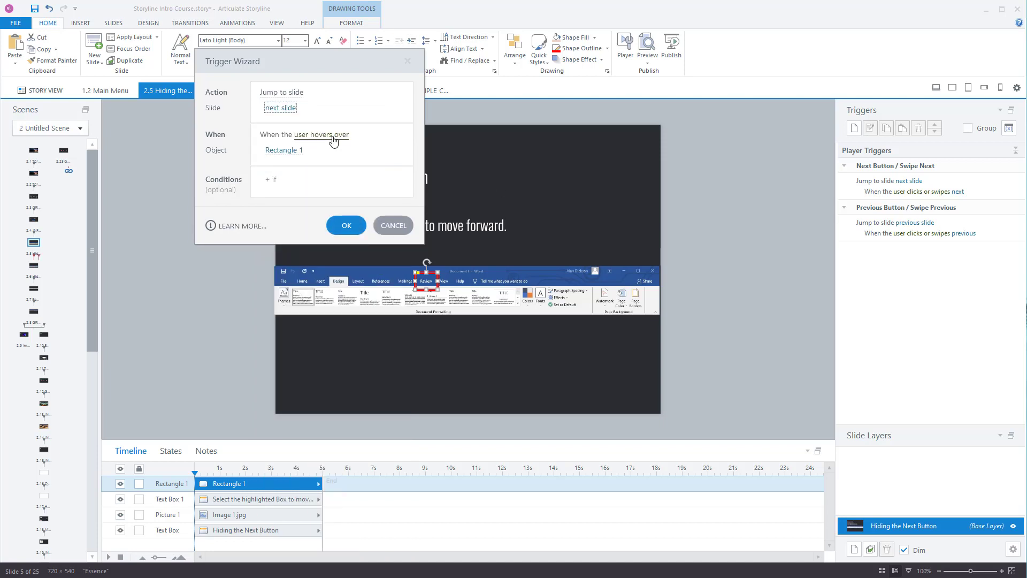
click(321, 134)
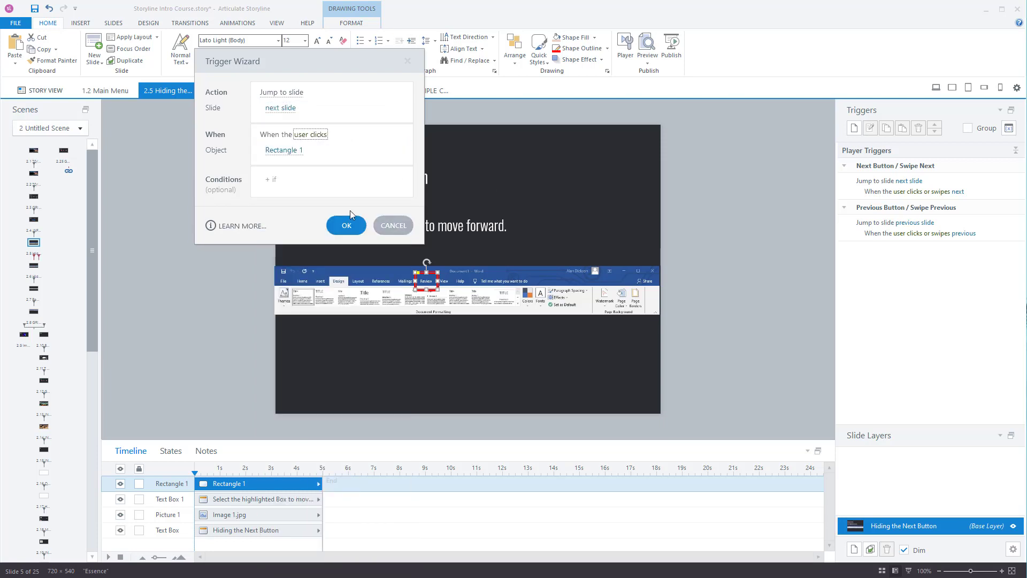
click(346, 224)
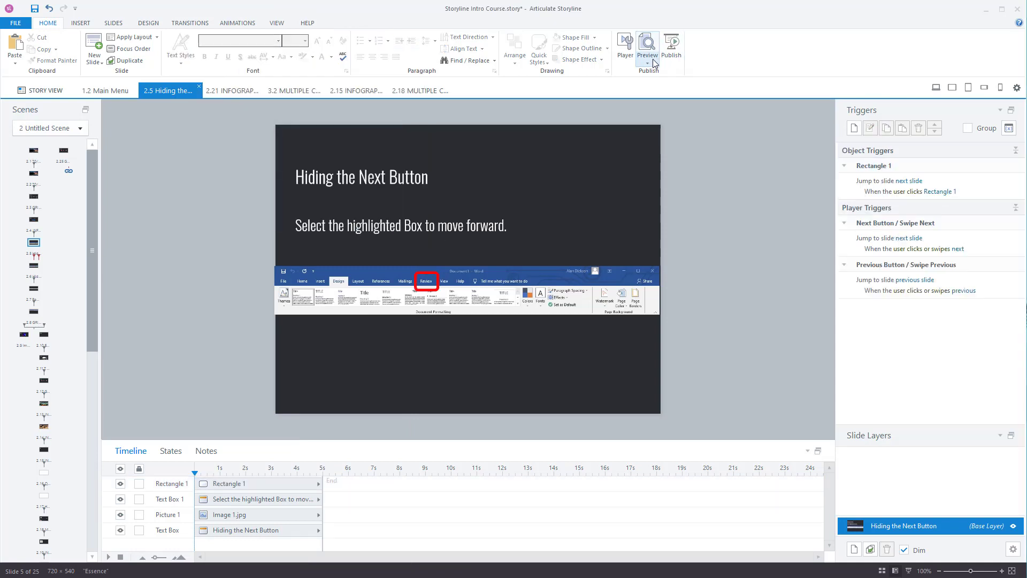
click(647, 46)
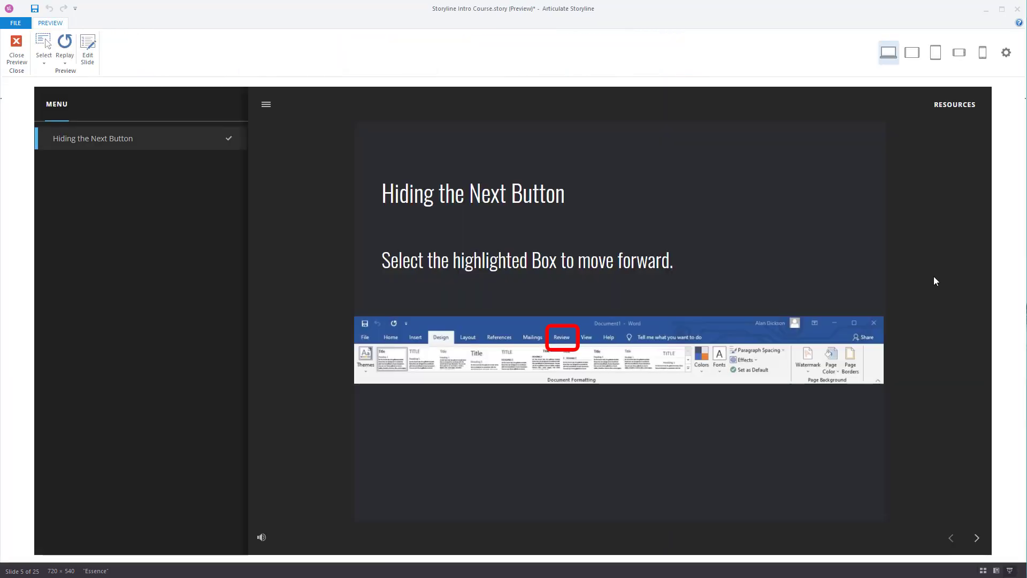
mouse_move(608, 330)
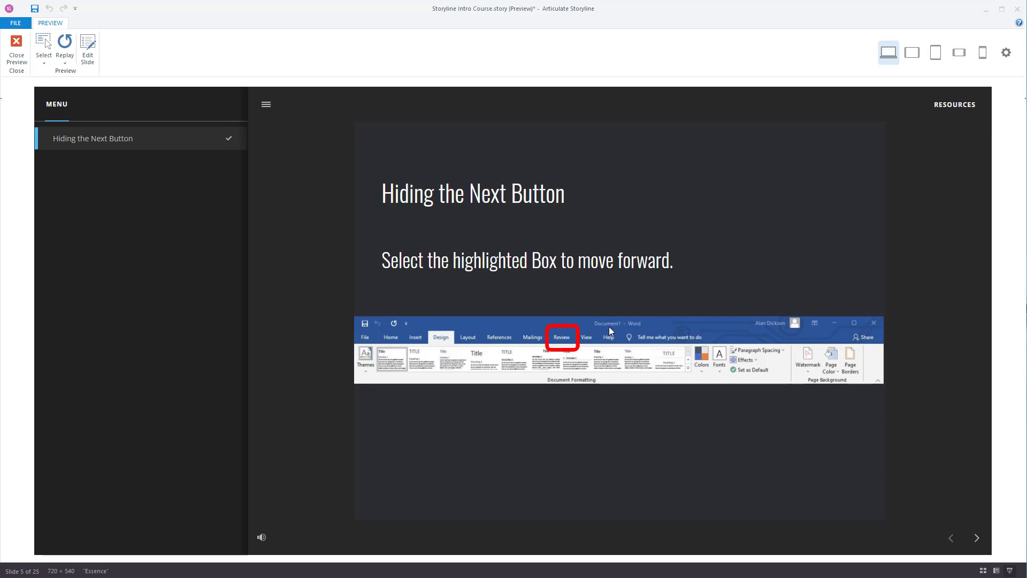
click(560, 336)
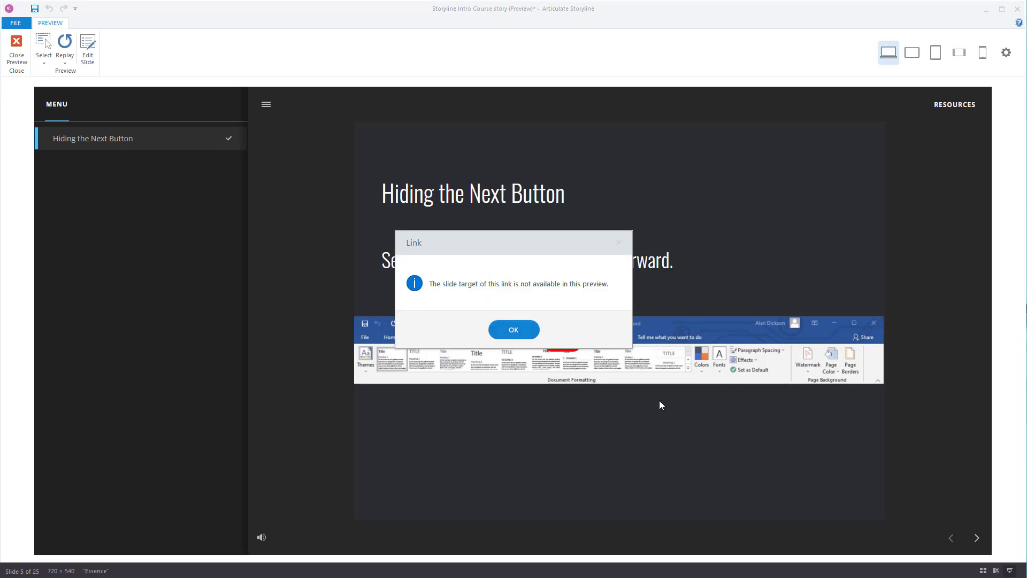
mouse_move(519, 313)
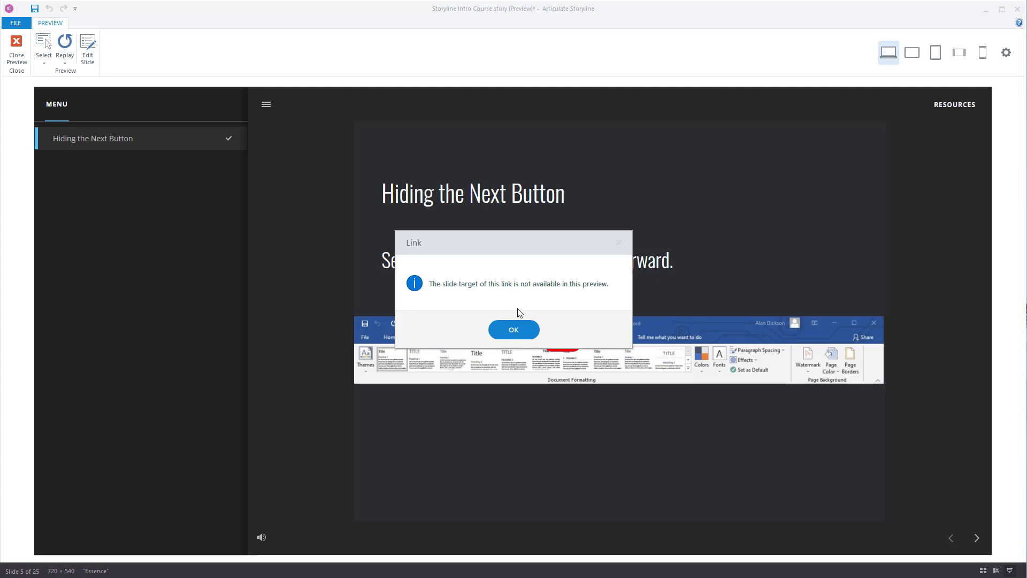
click(513, 330)
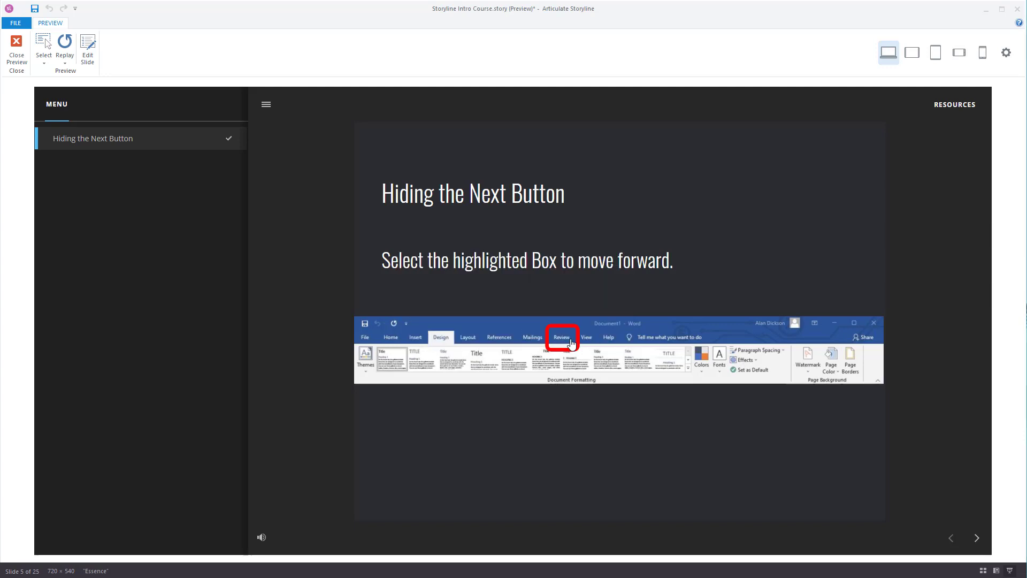
click(561, 336)
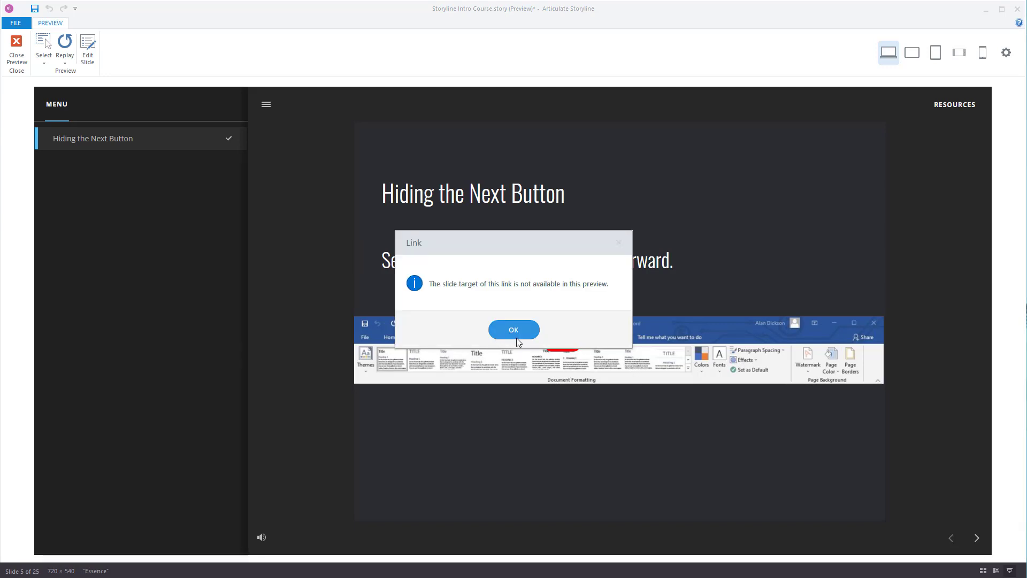
click(513, 330)
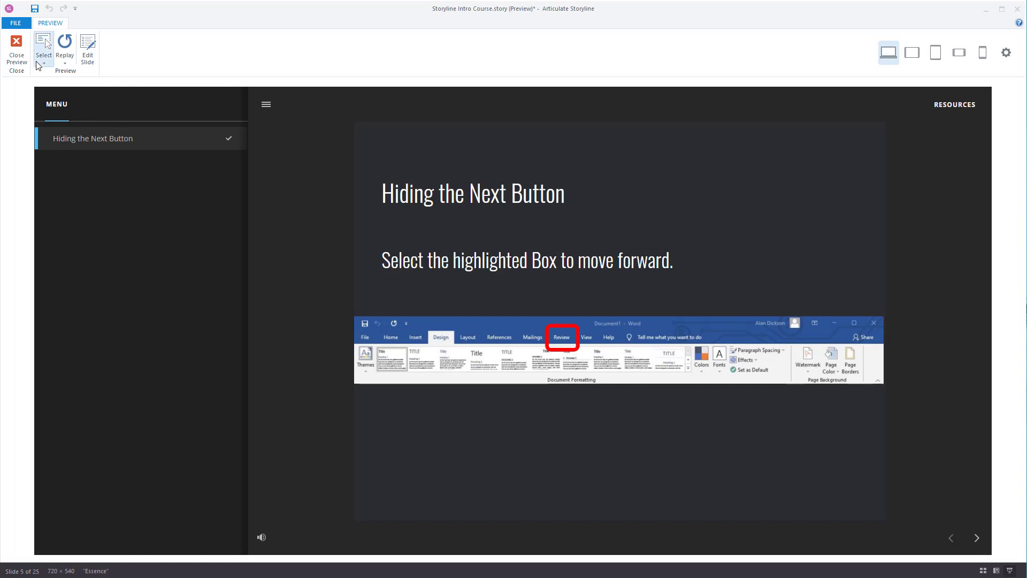
mouse_move(15, 51)
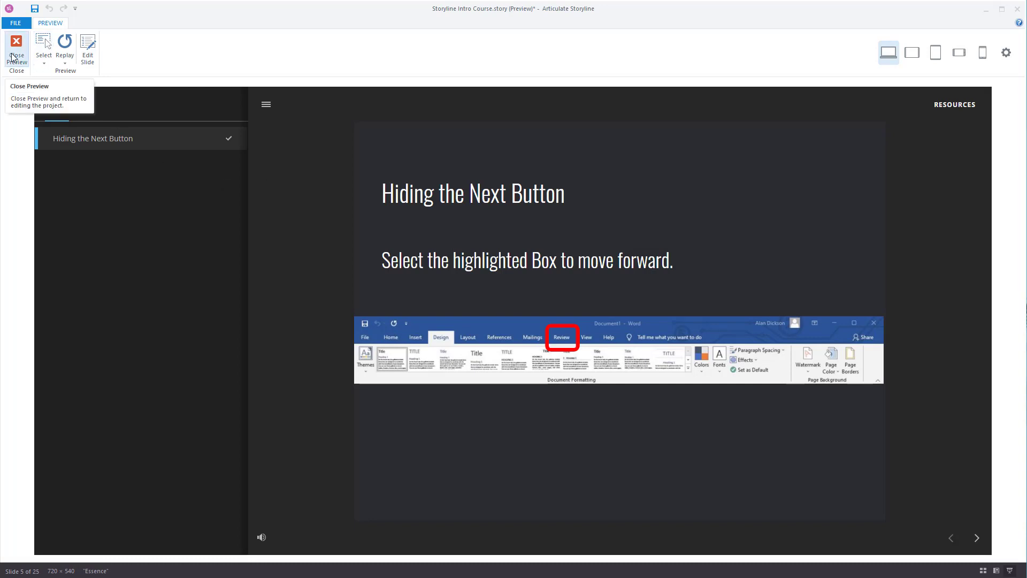
mouse_move(973, 549)
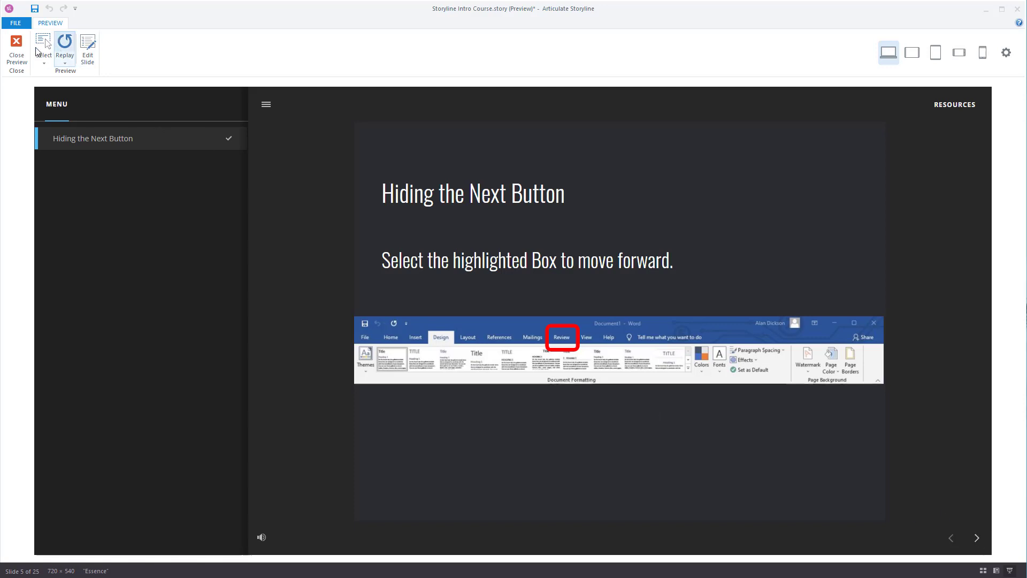
click(15, 52)
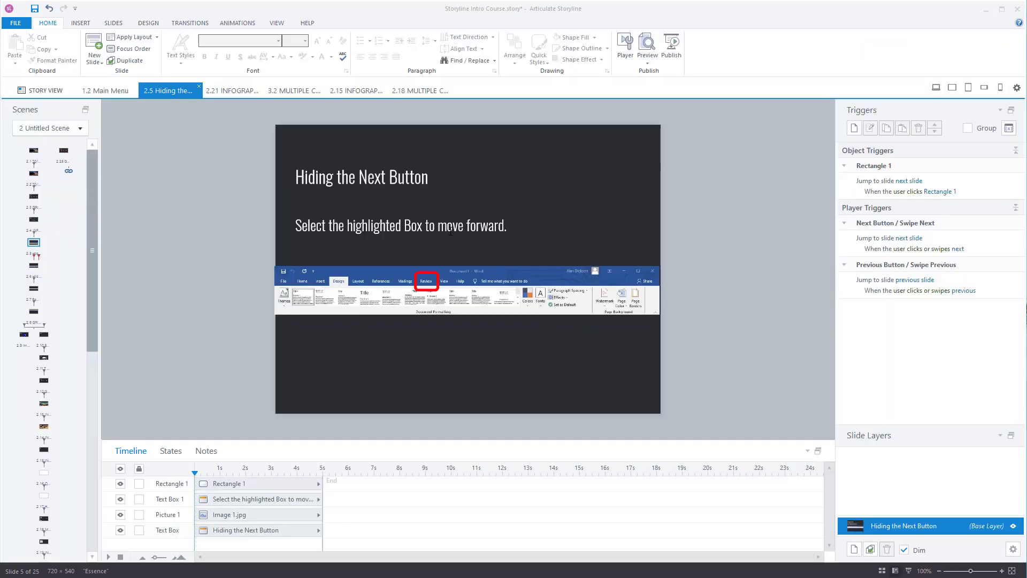
mouse_move(562, 327)
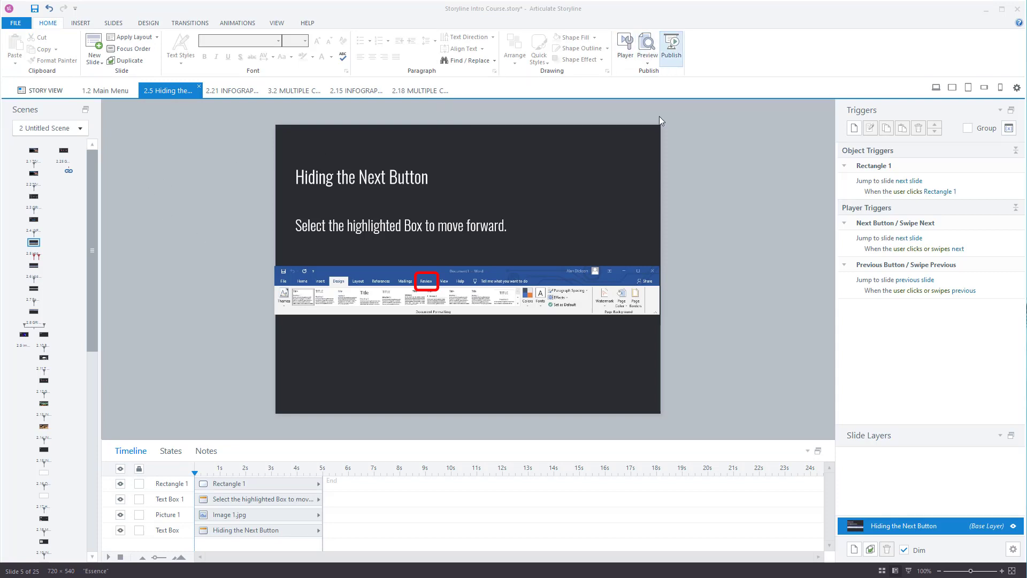
mouse_move(704, 374)
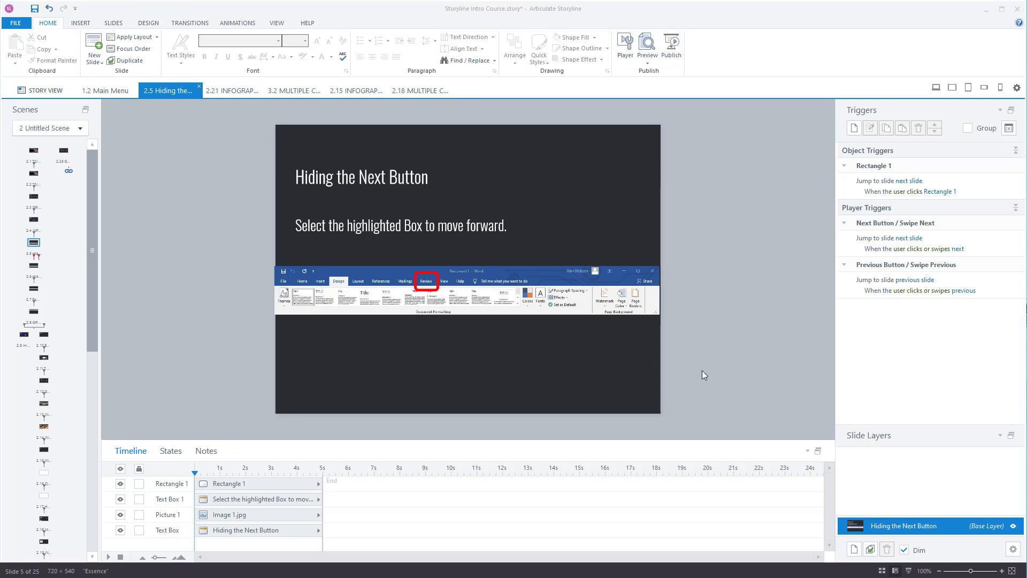
Delete the extra slide so 24 remain, then deselect the red box to target the slide.
click(910, 185)
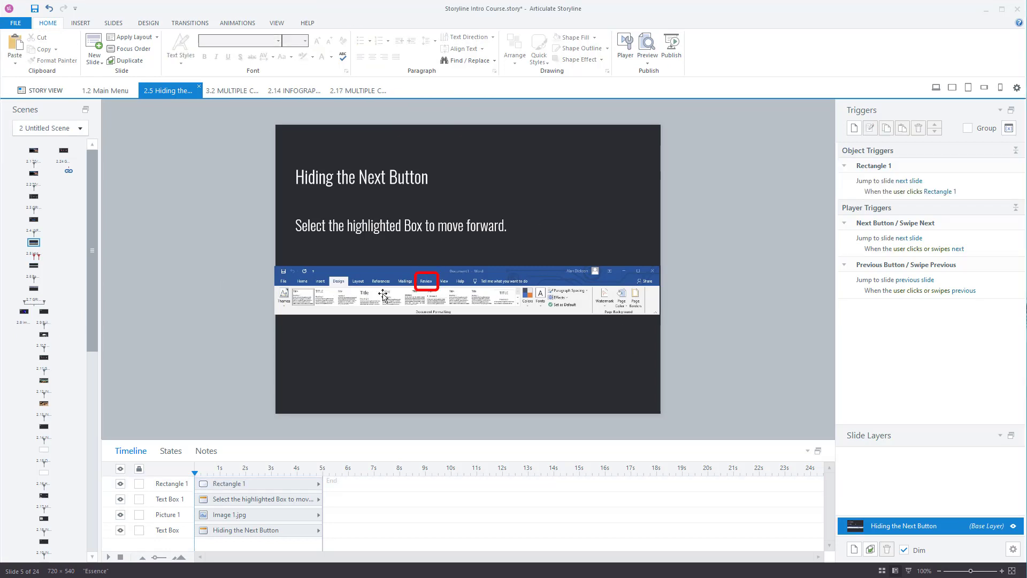
click(426, 282)
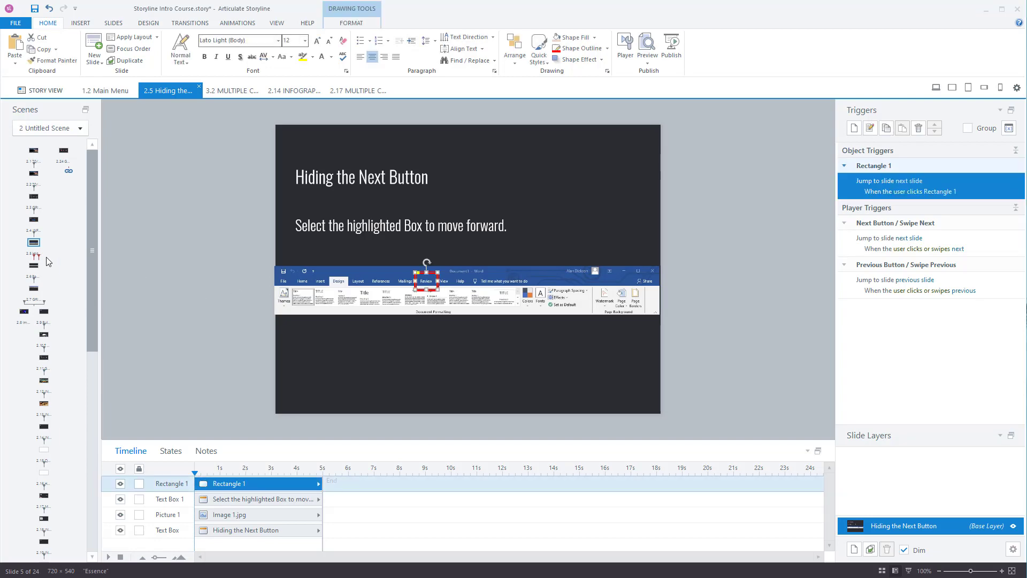
click(645, 45)
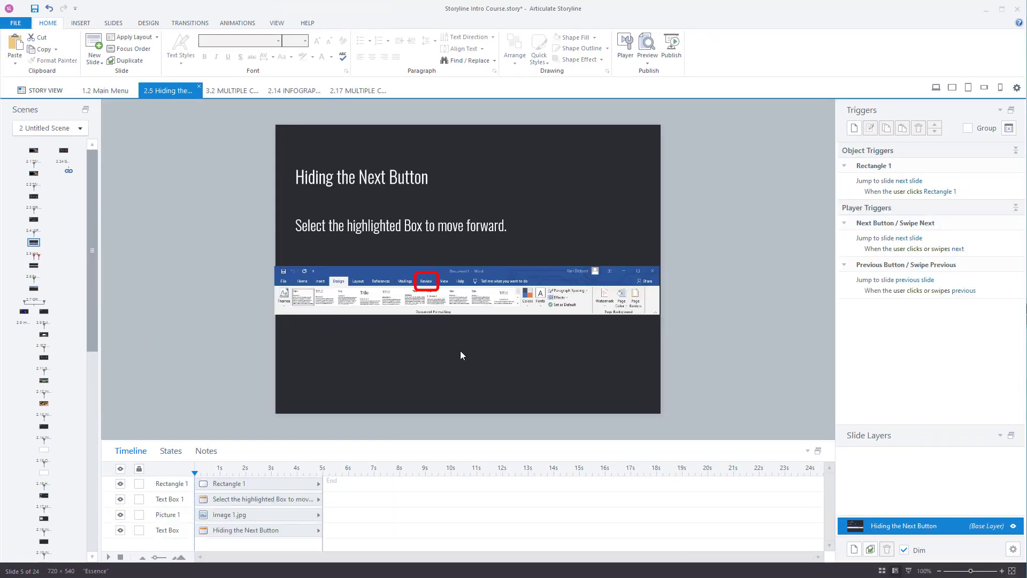
mouse_move(821, 147)
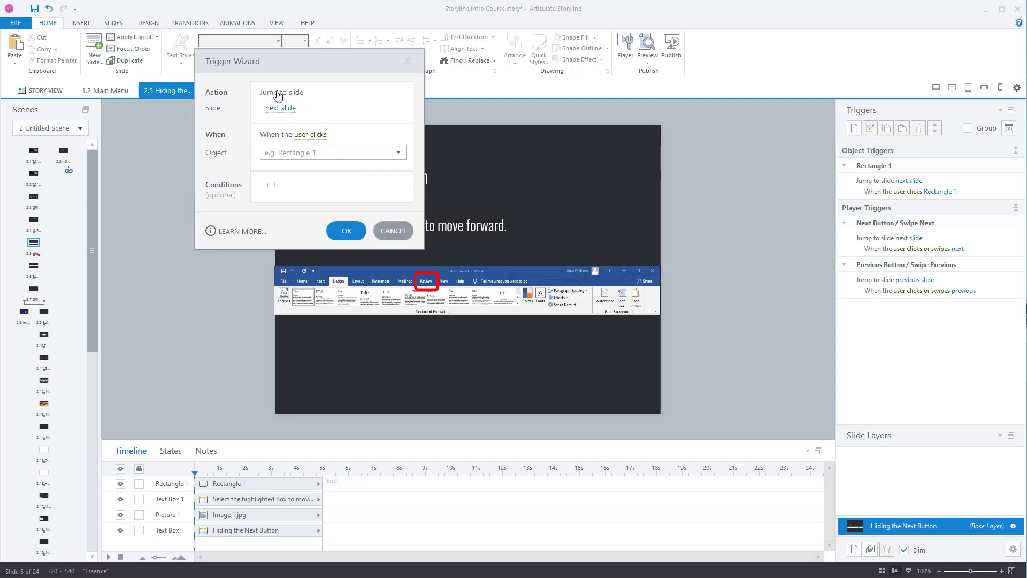
Set the trigger to change Next Button's state to Hidden when the timeline starts.
click(282, 91)
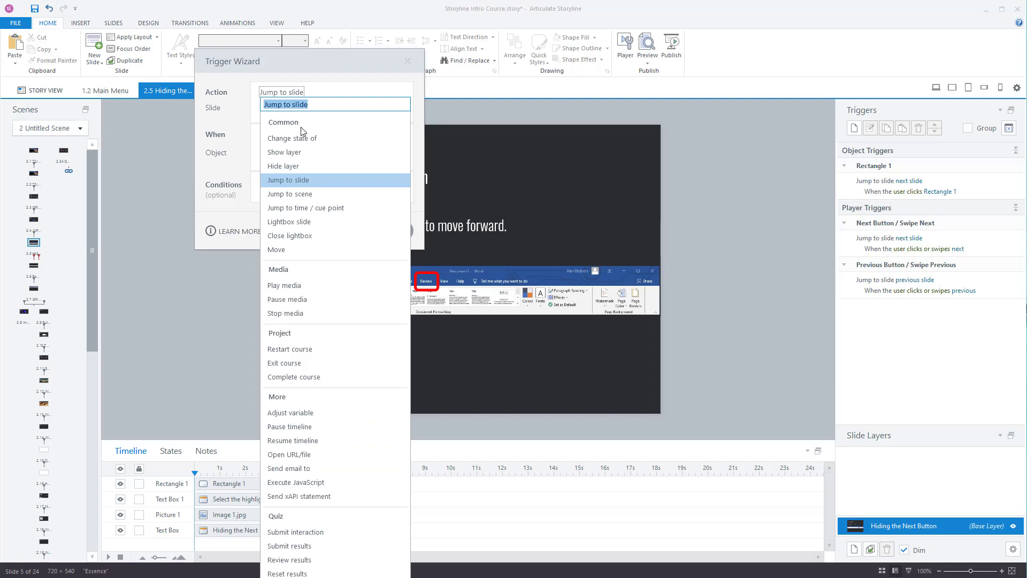
mouse_move(292, 138)
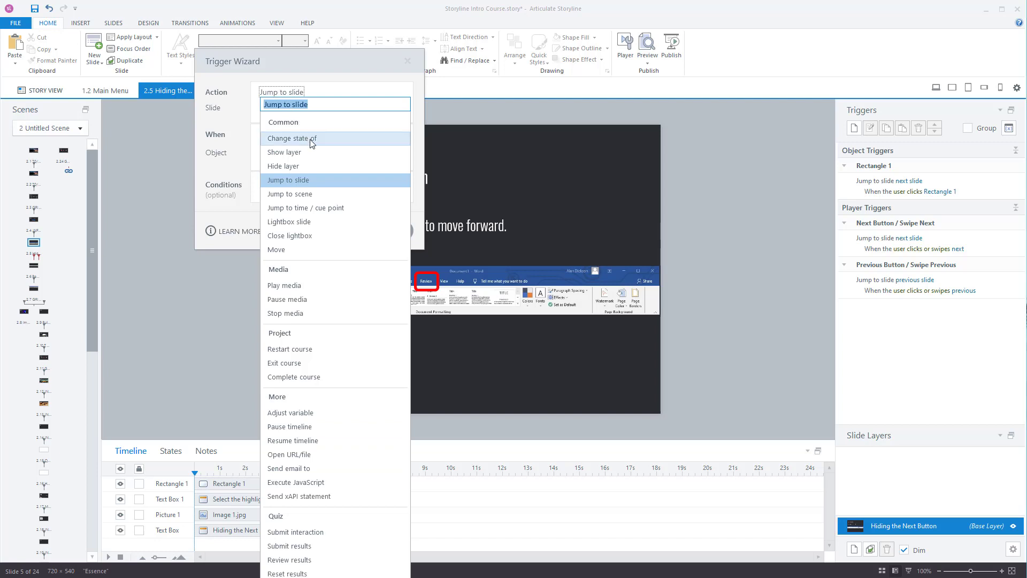
click(291, 138)
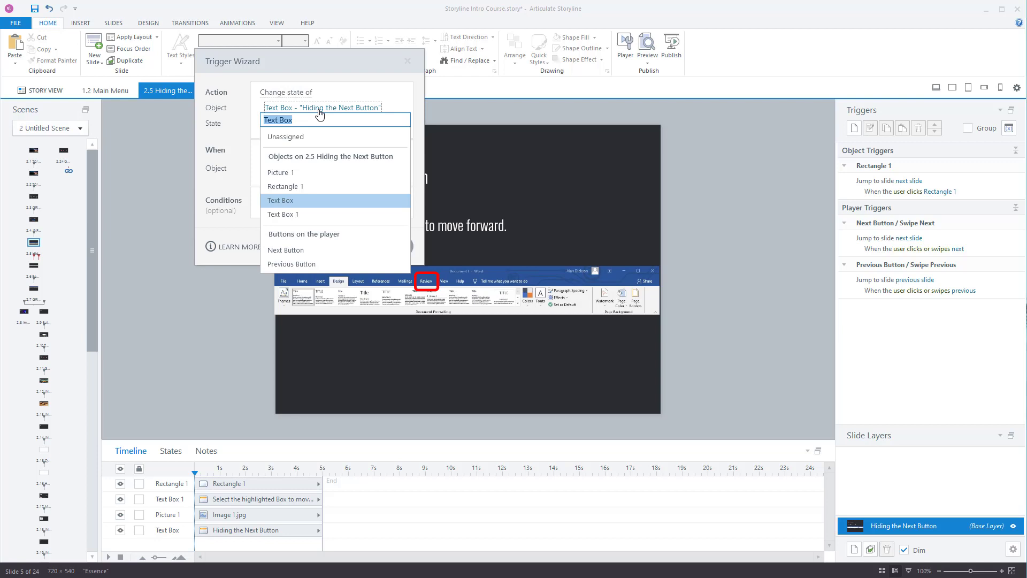
mouse_move(285, 249)
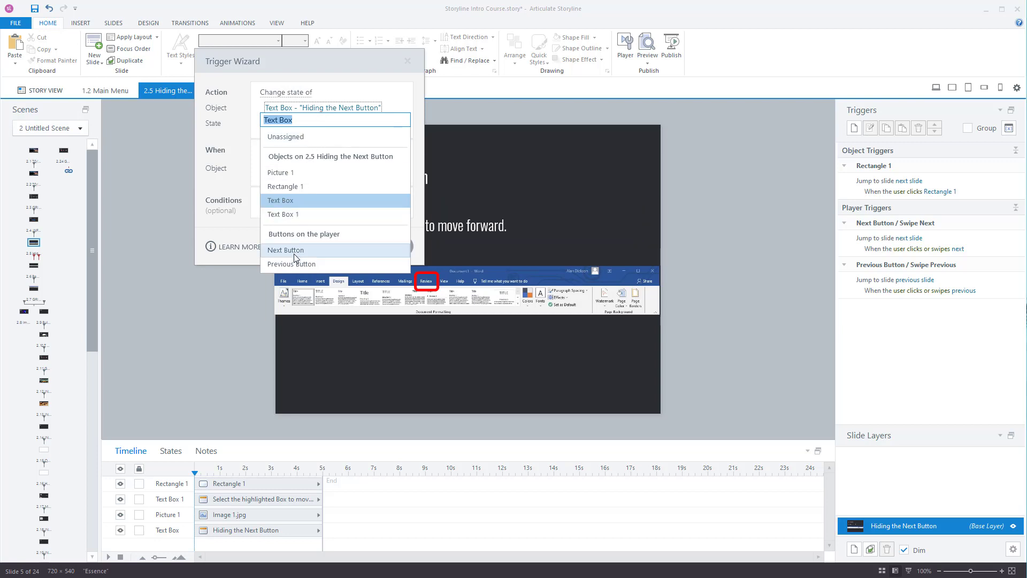
click(285, 250)
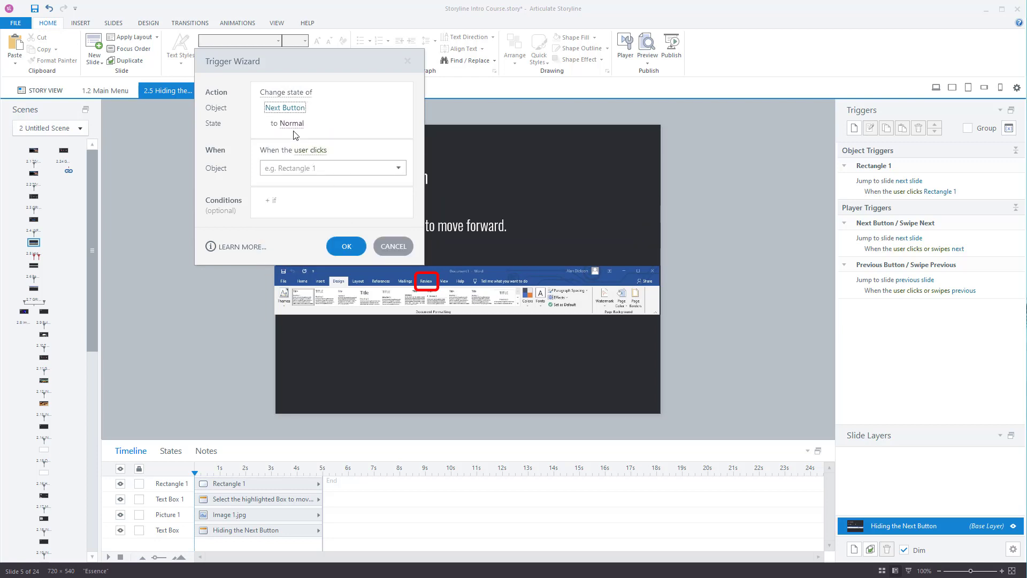
click(289, 123)
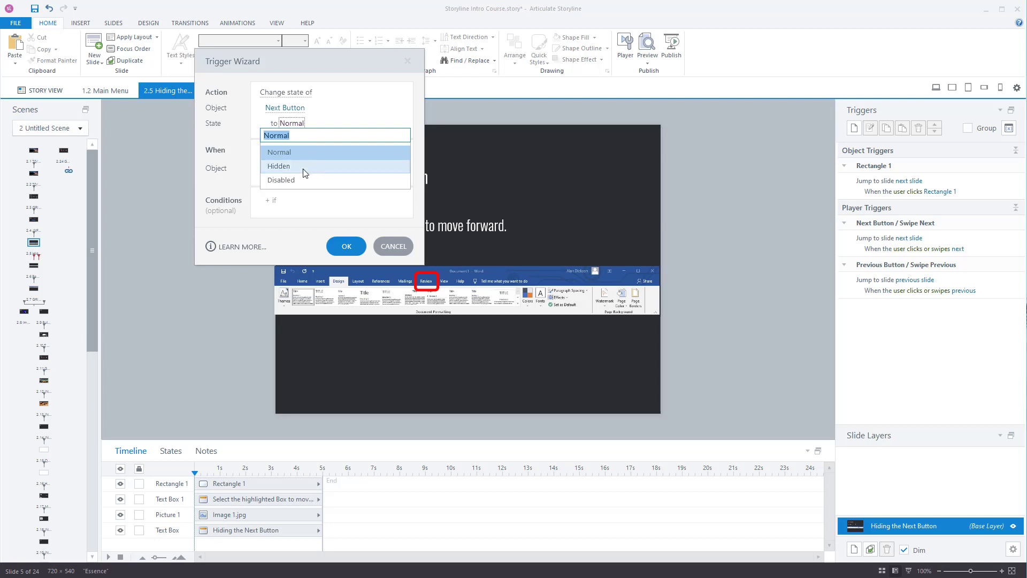
mouse_move(298, 151)
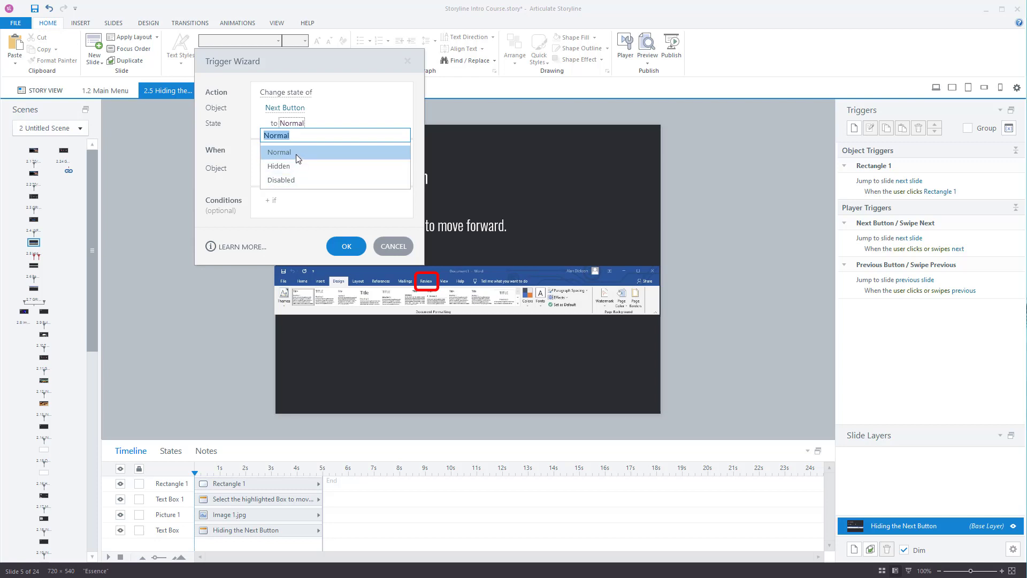
mouse_move(308, 167)
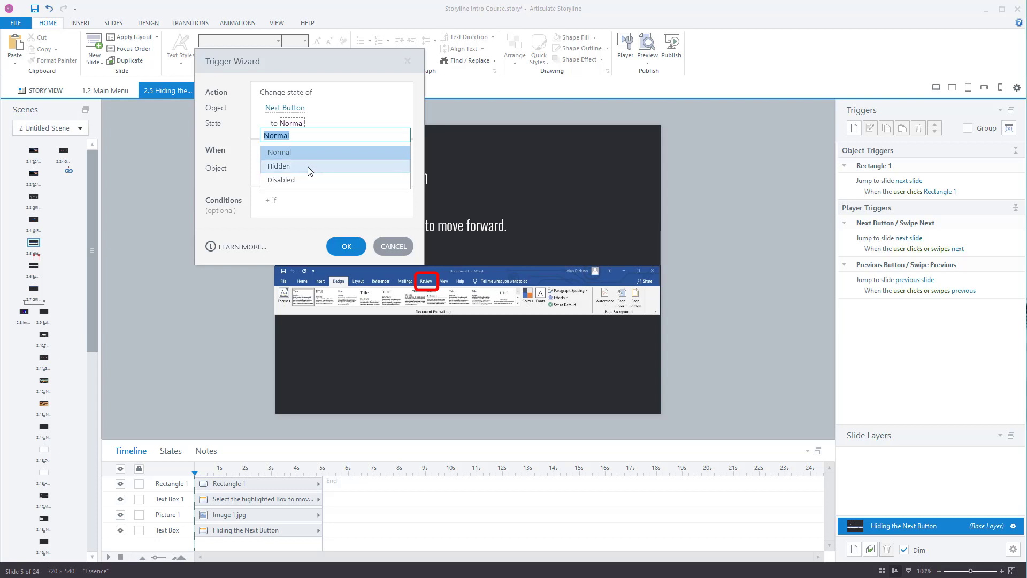
mouse_move(320, 181)
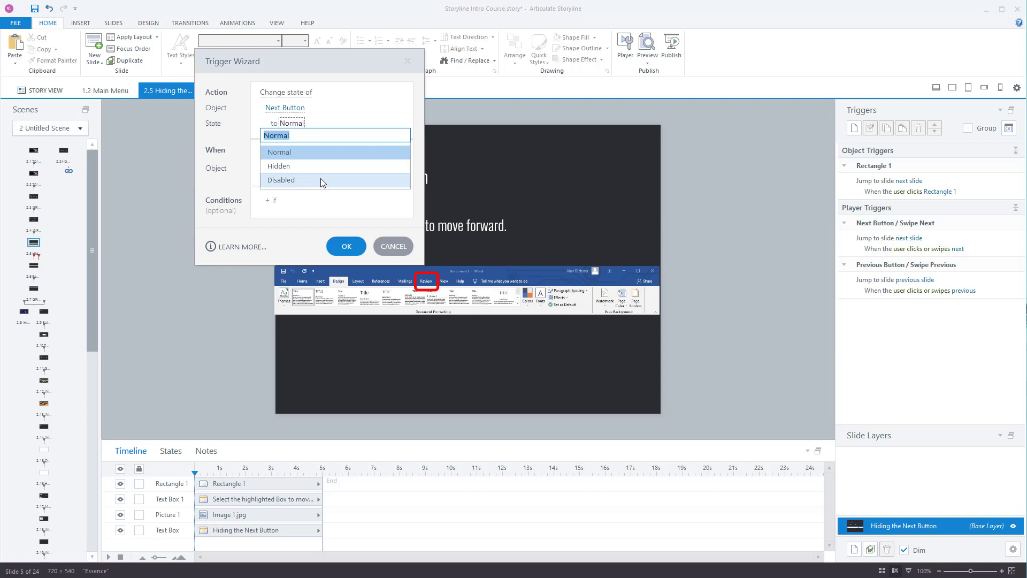
mouse_move(320, 169)
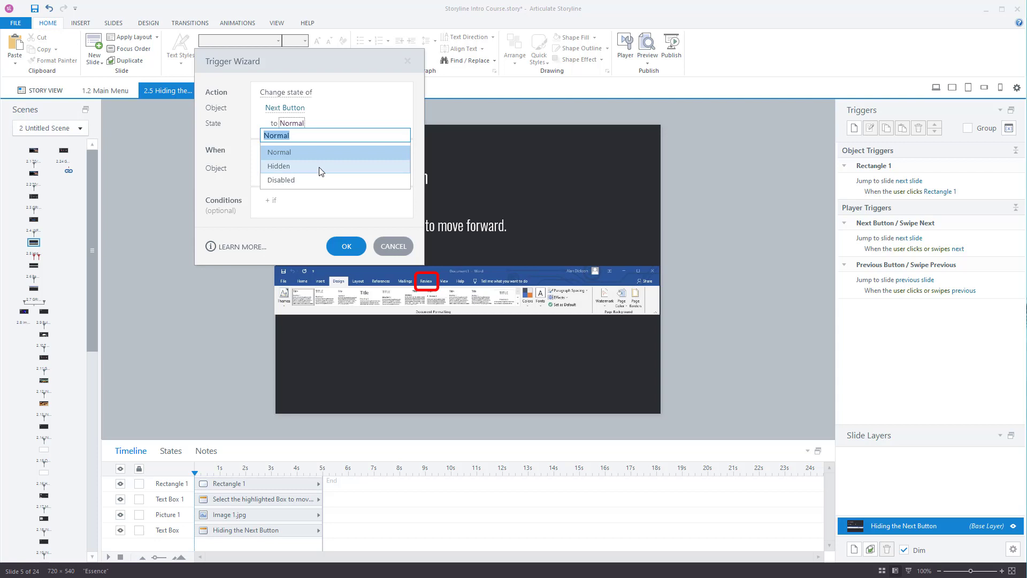
click(279, 166)
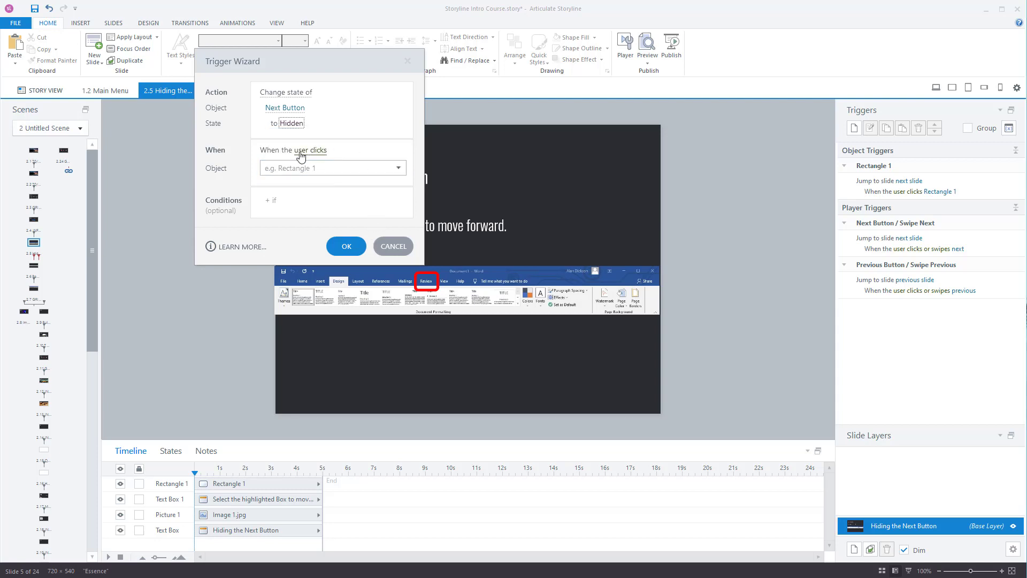
mouse_move(314, 155)
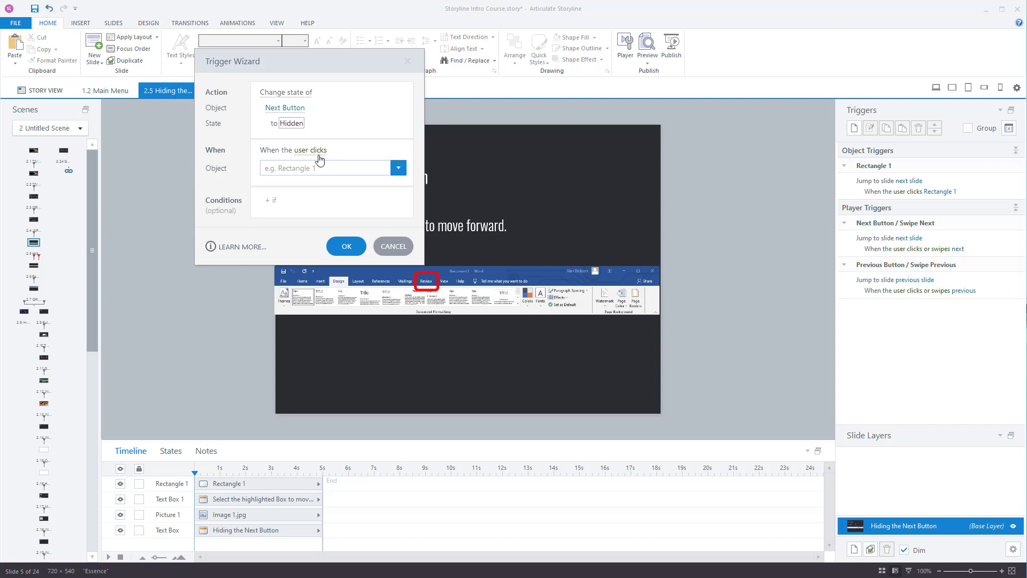
click(318, 149)
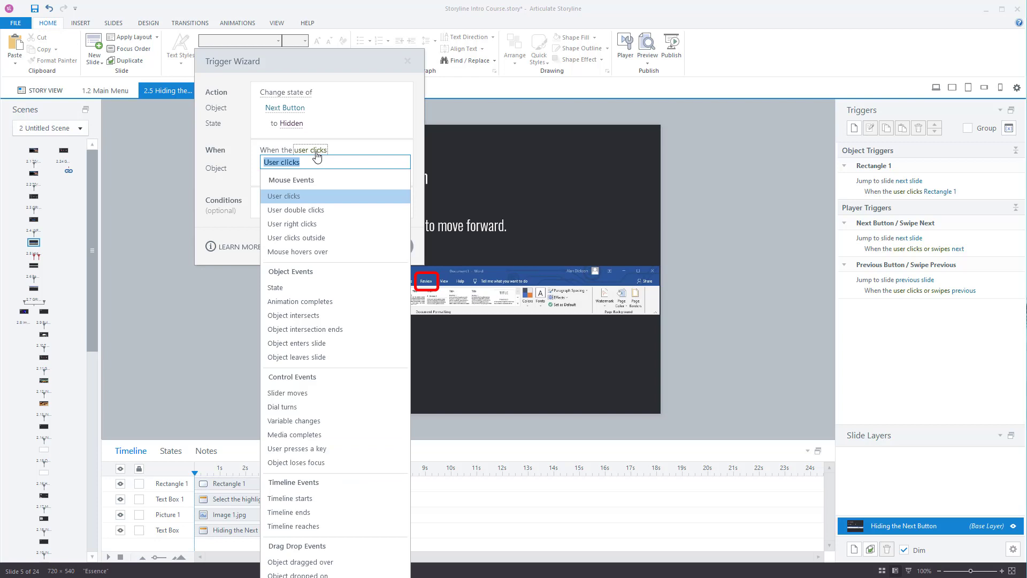
mouse_move(301, 188)
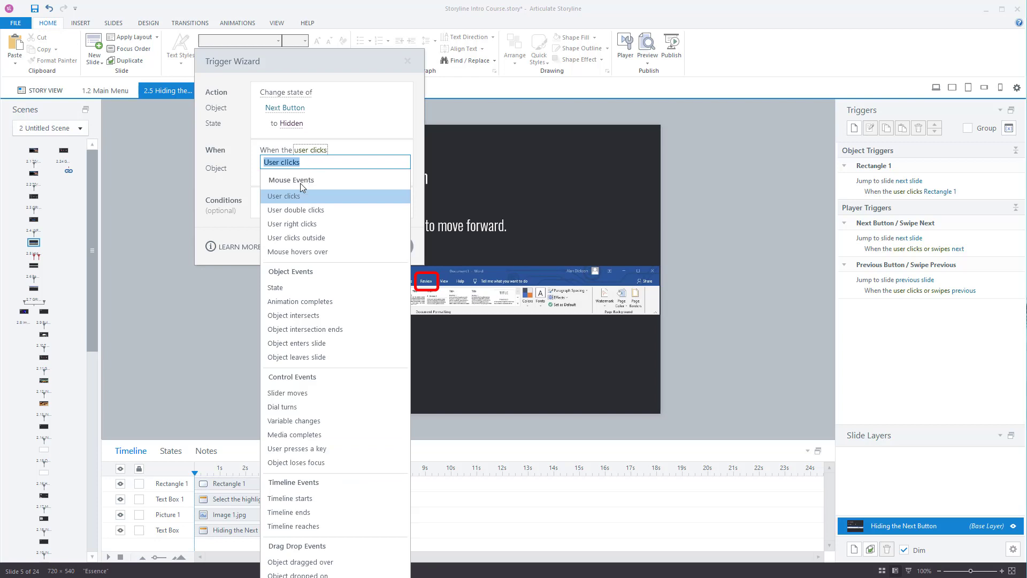
click(294, 497)
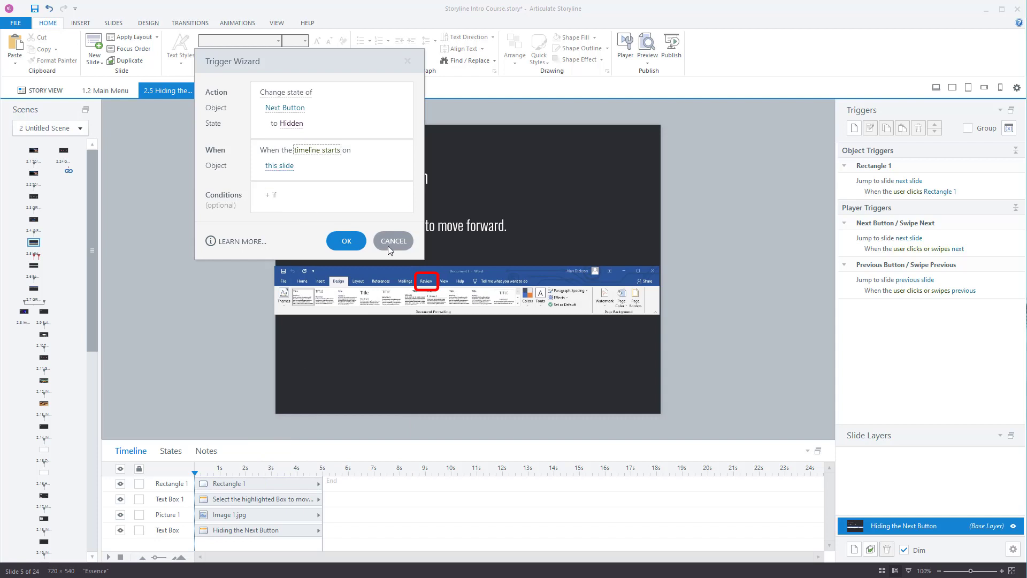
mouse_move(348, 213)
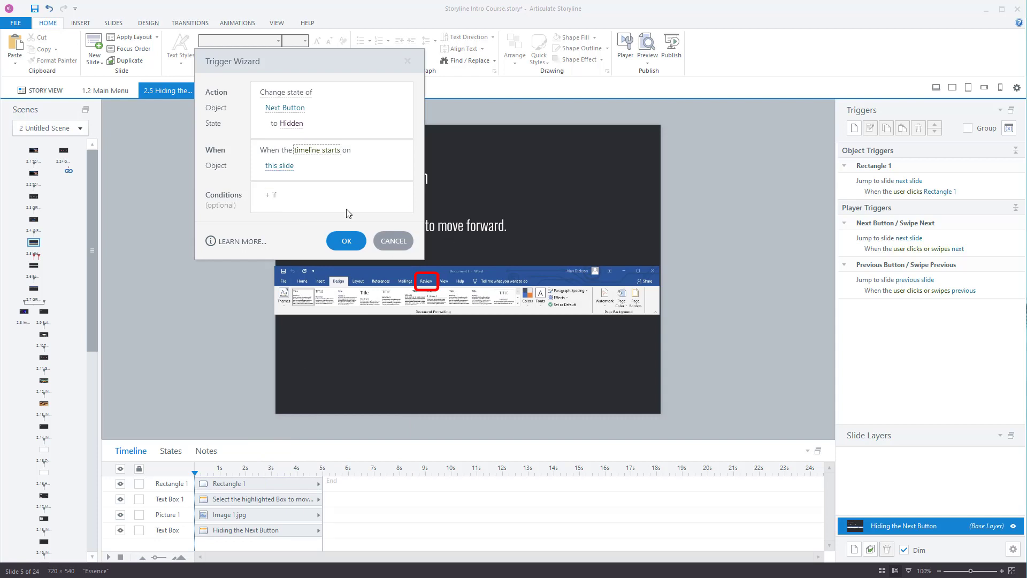
mouse_move(350, 230)
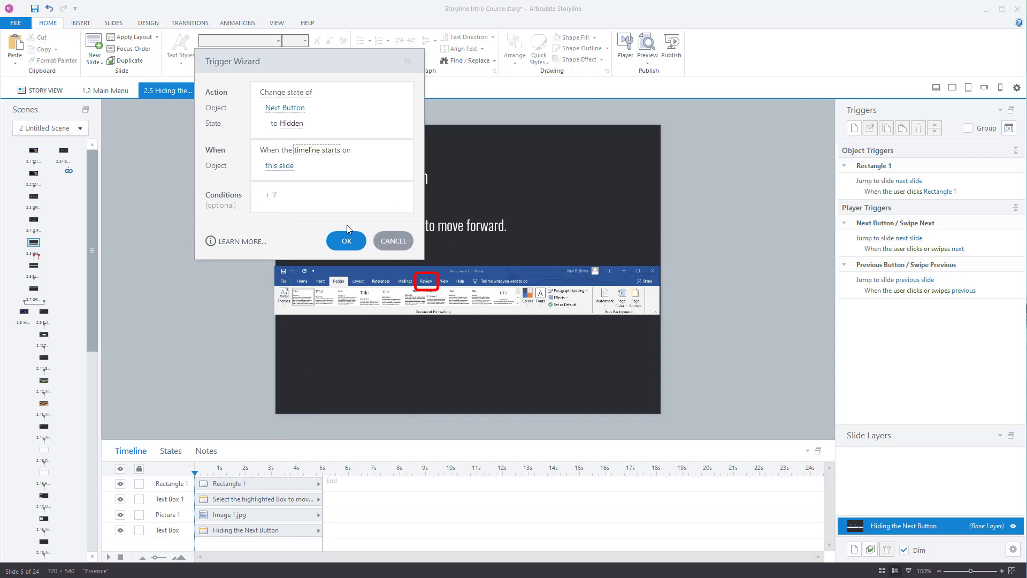
click(347, 241)
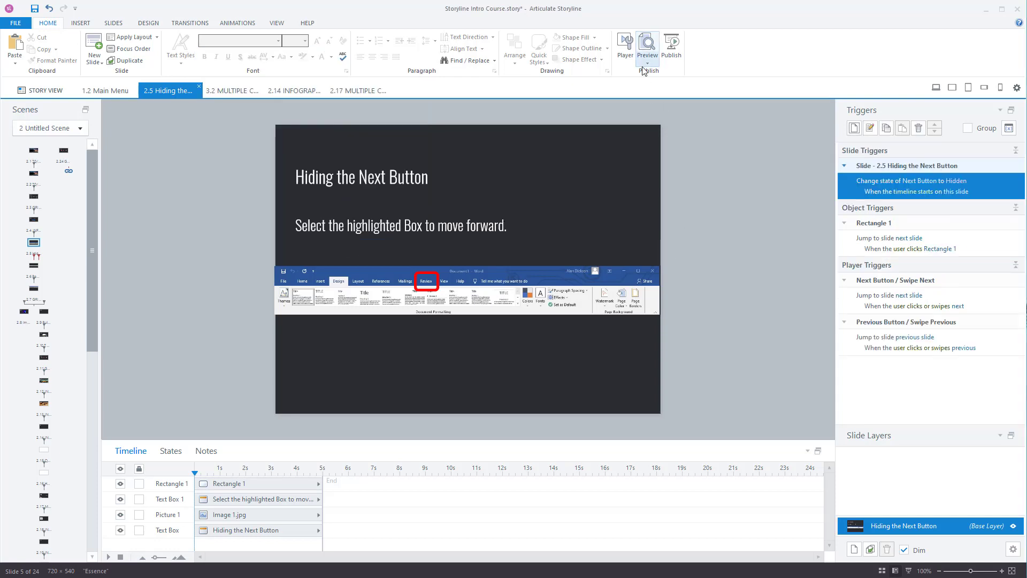
click(646, 46)
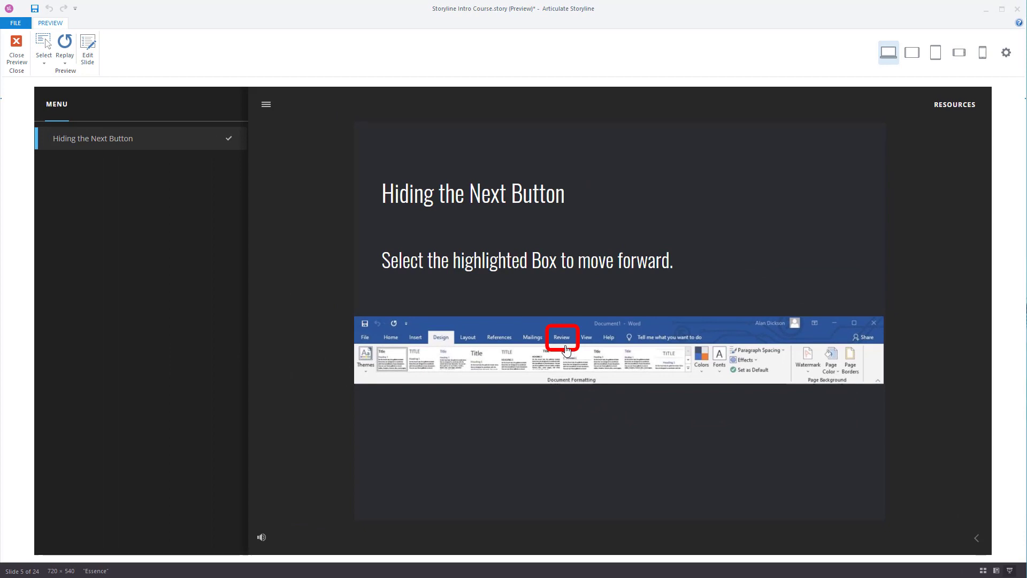
mouse_move(287, 207)
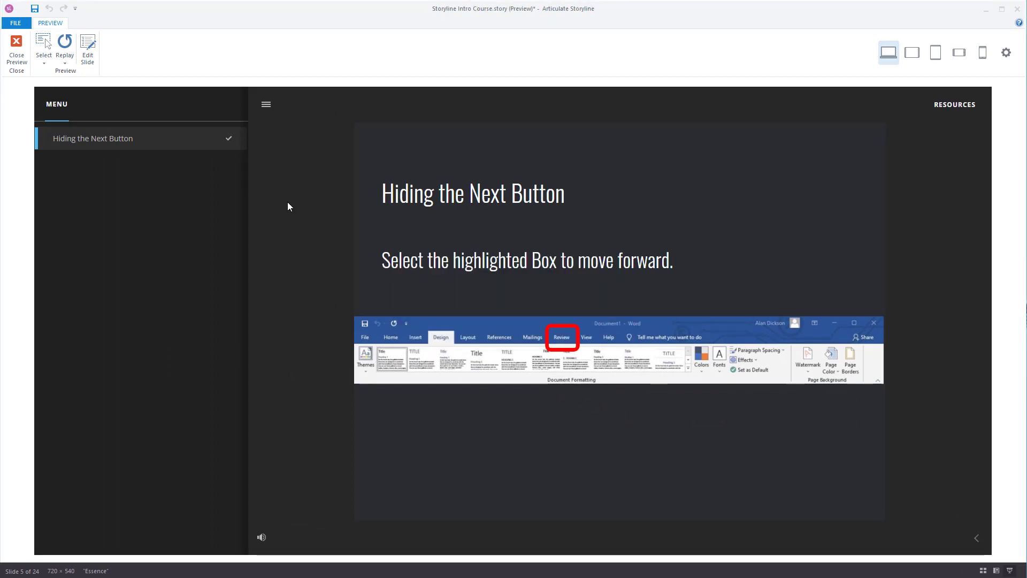
click(16, 52)
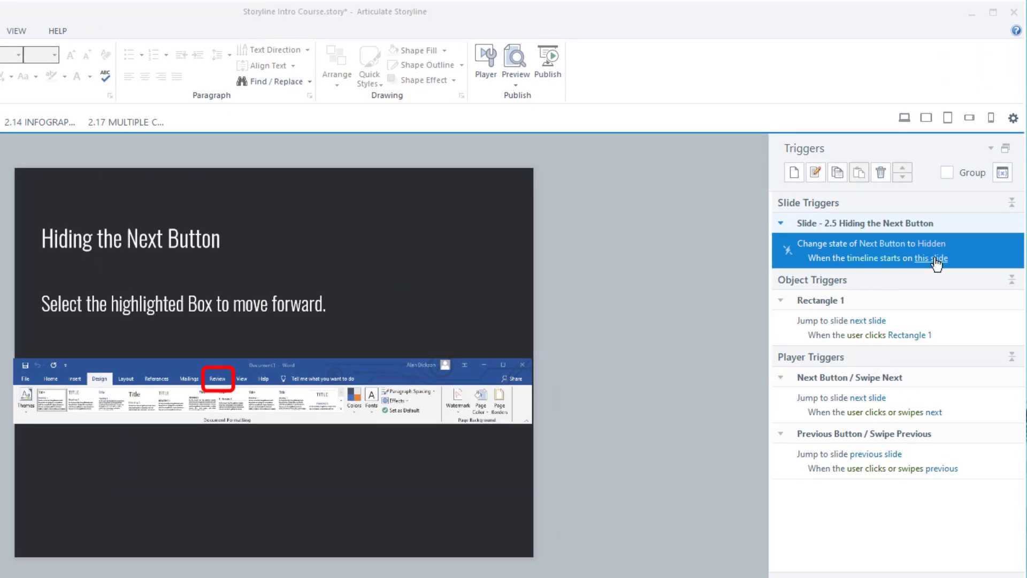
Edit the slide trigger so the Next Button state becomes Disabled.
right_click(878, 251)
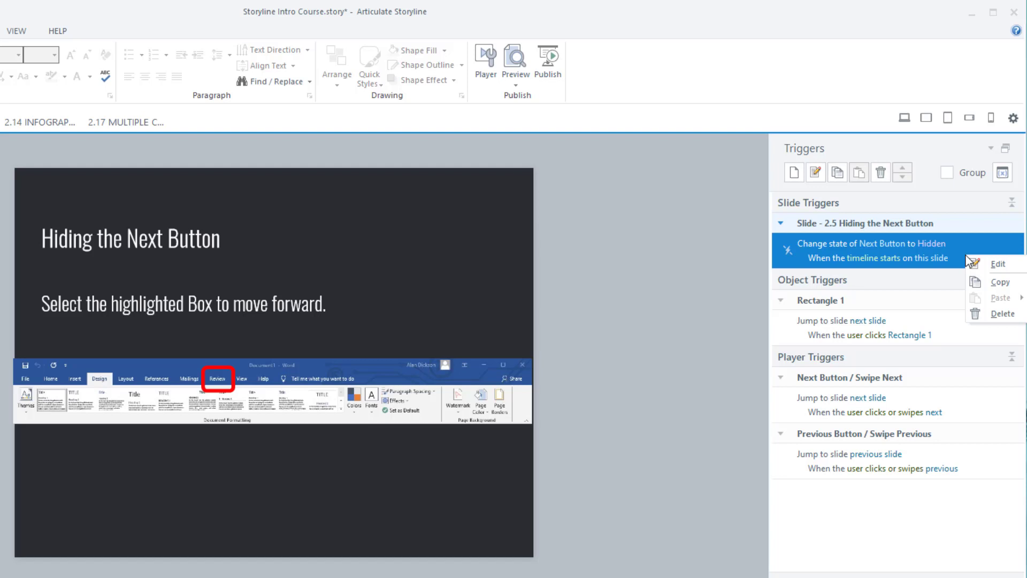
click(998, 263)
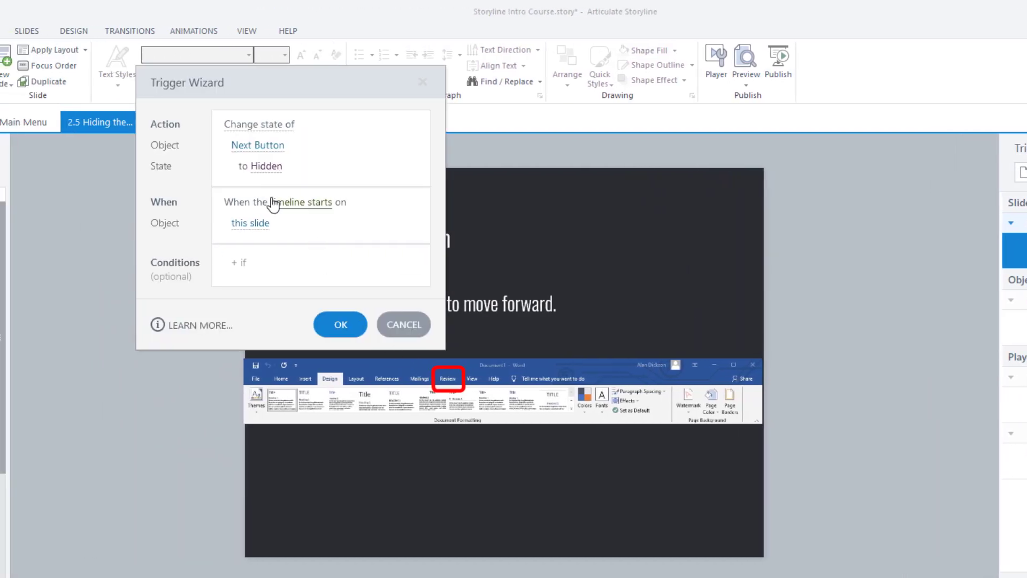
click(265, 166)
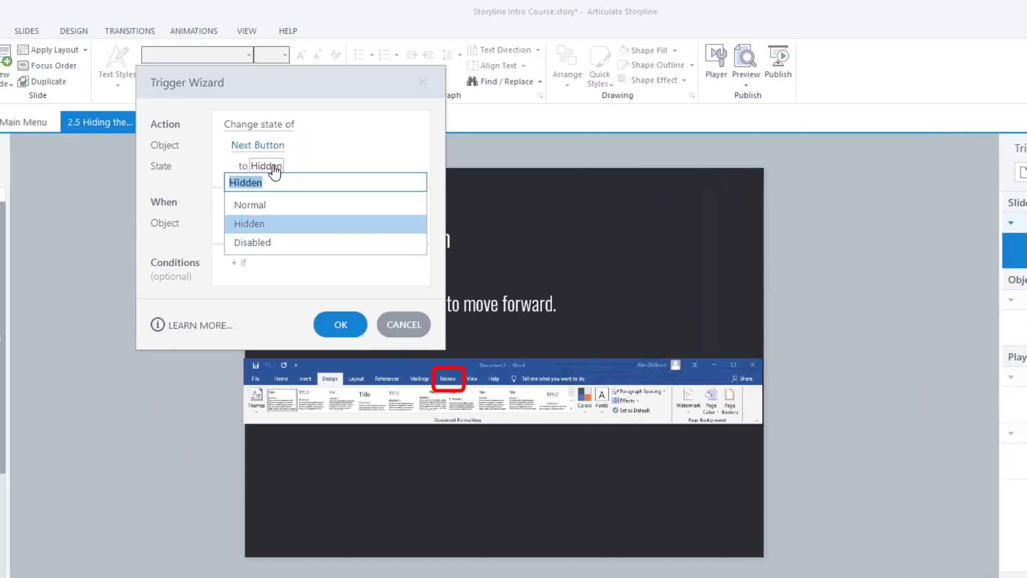
click(251, 242)
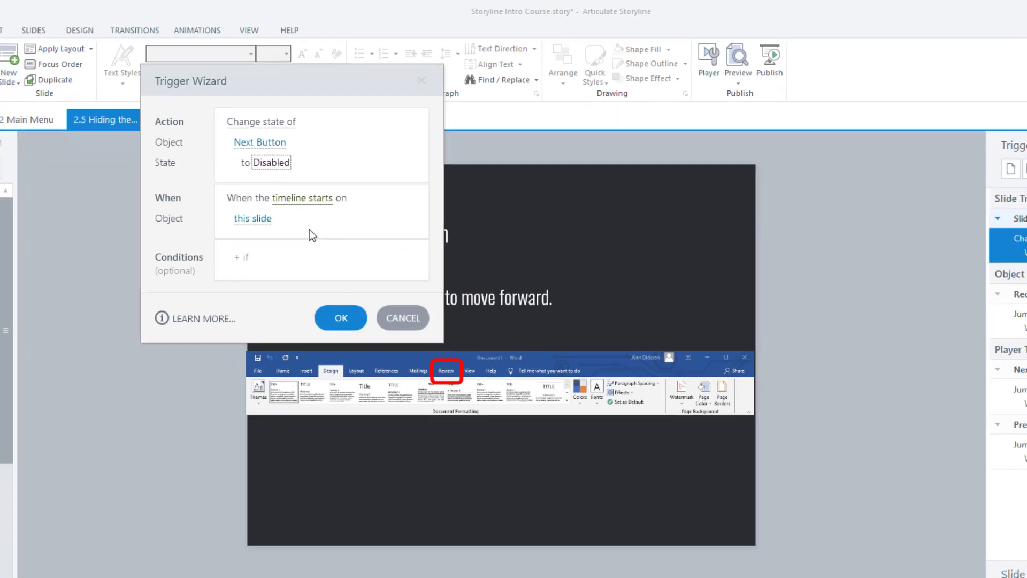
click(647, 47)
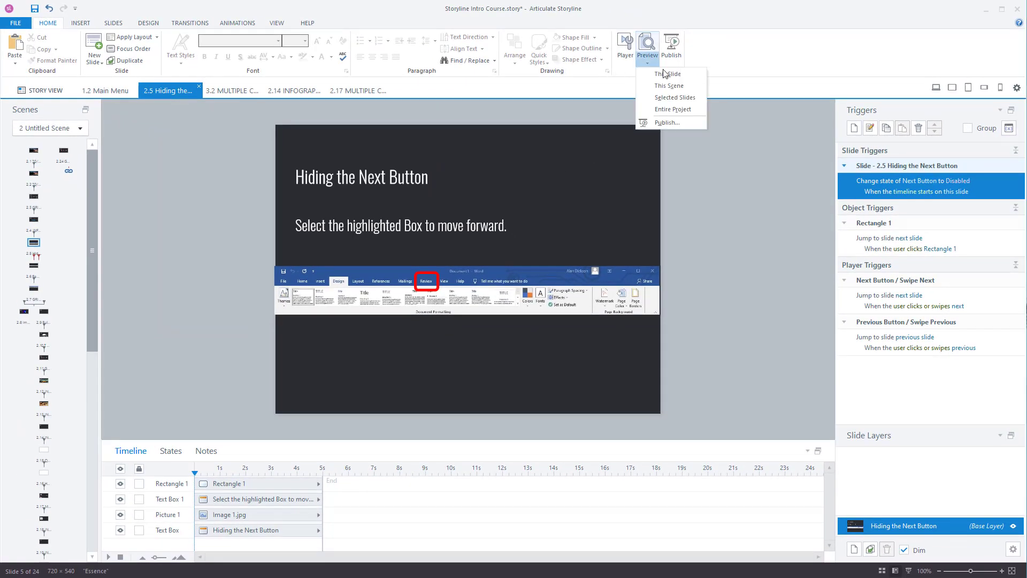
click(668, 74)
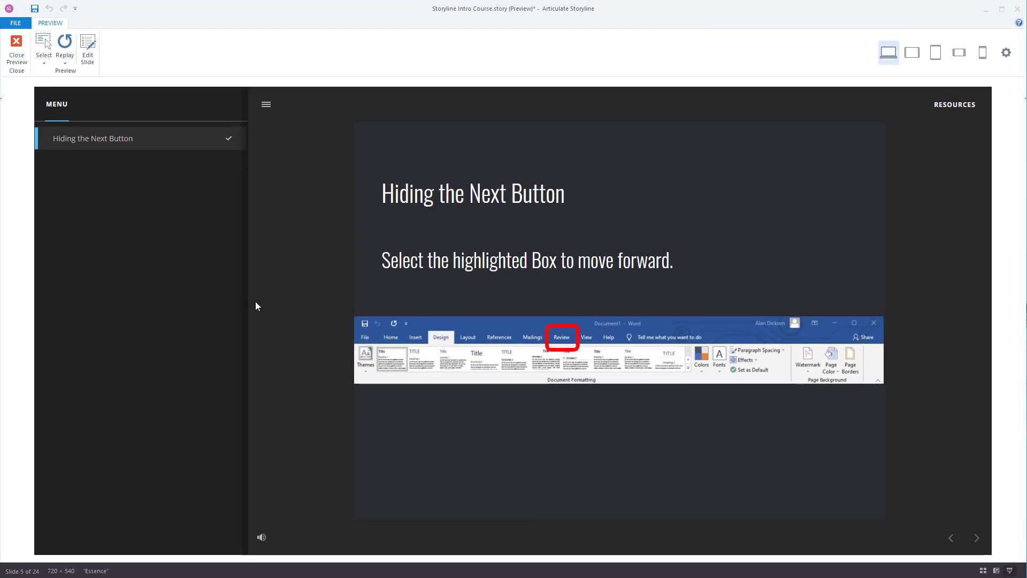
mouse_move(971, 541)
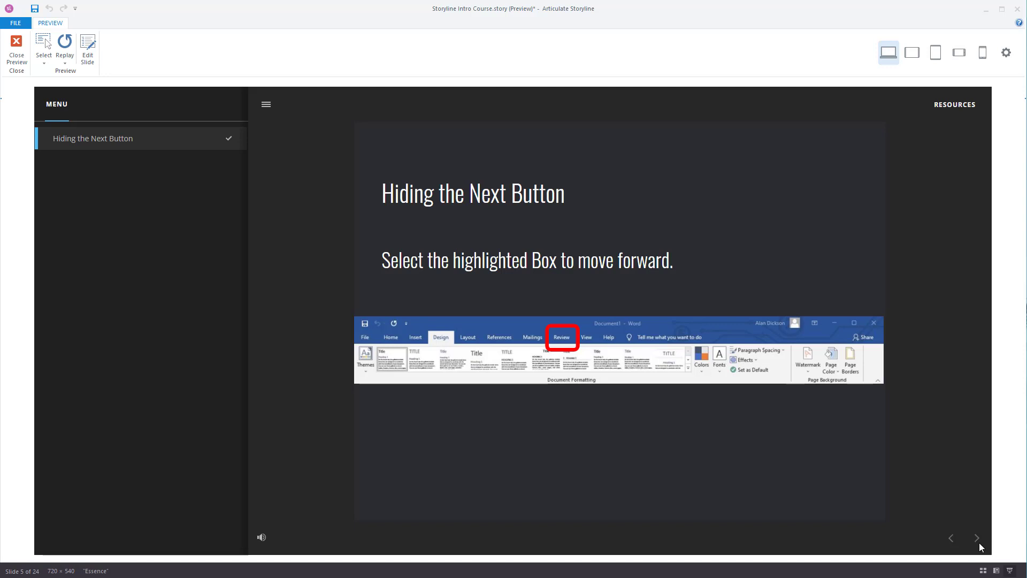
mouse_move(960, 519)
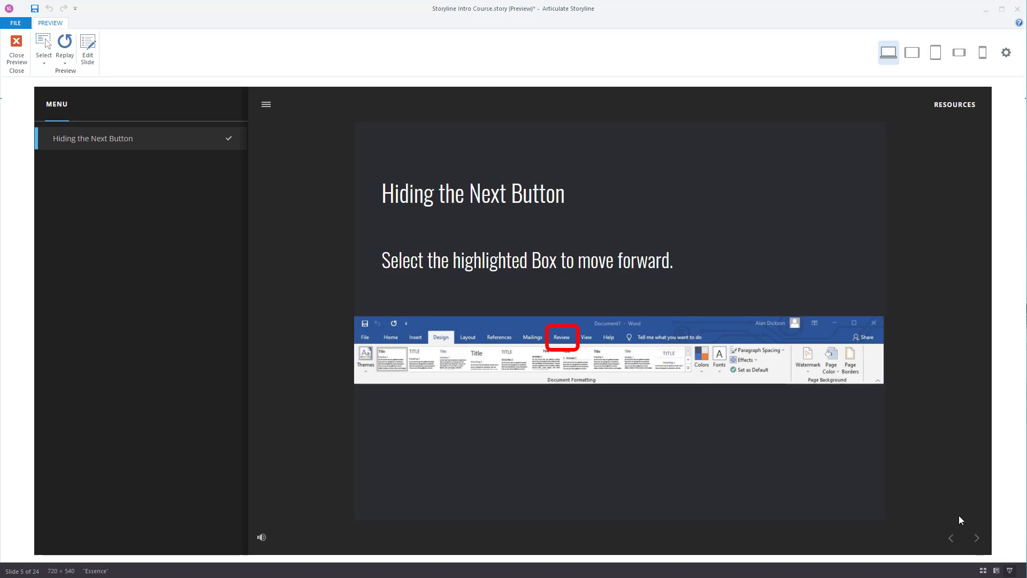
mouse_move(16, 49)
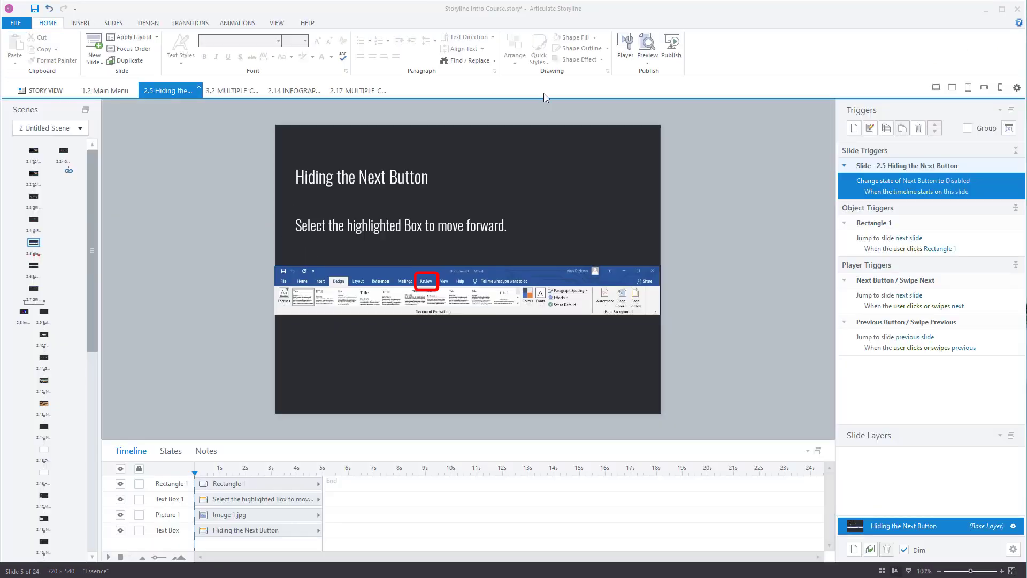
Edit the slide trigger back to set the Next Button to Hidden and save it.
right_click(914, 185)
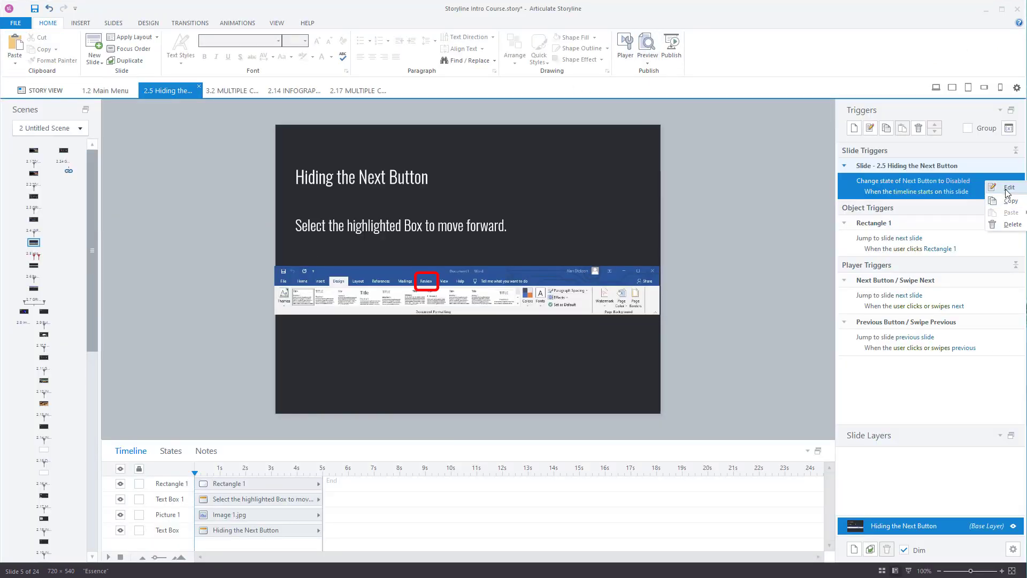
click(1008, 188)
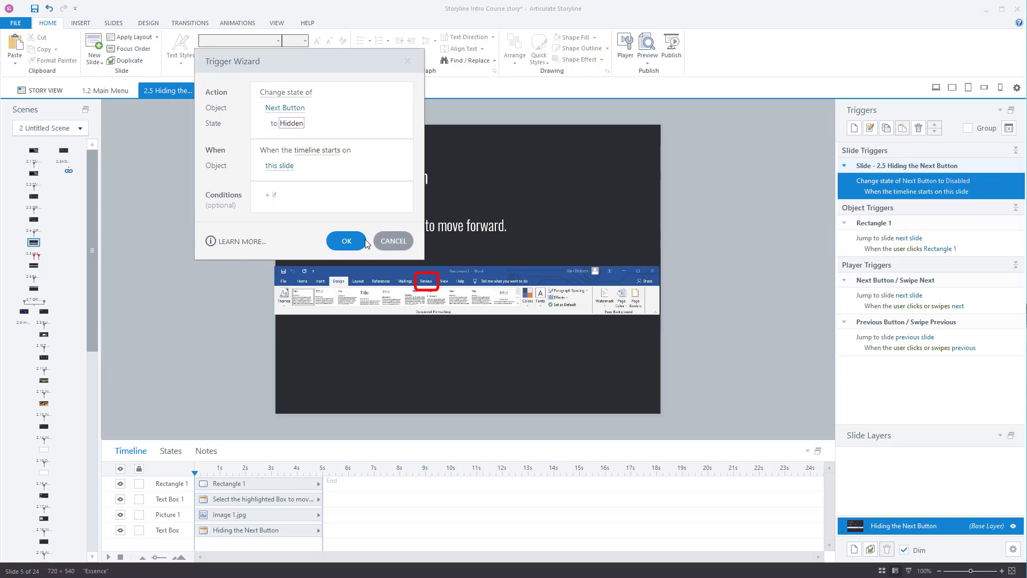
click(346, 241)
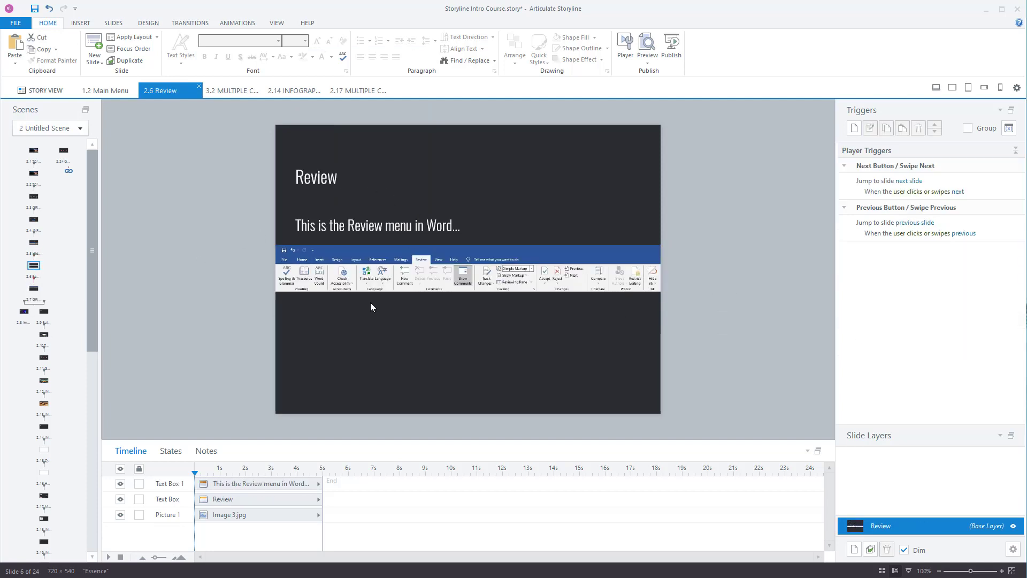
click(32, 243)
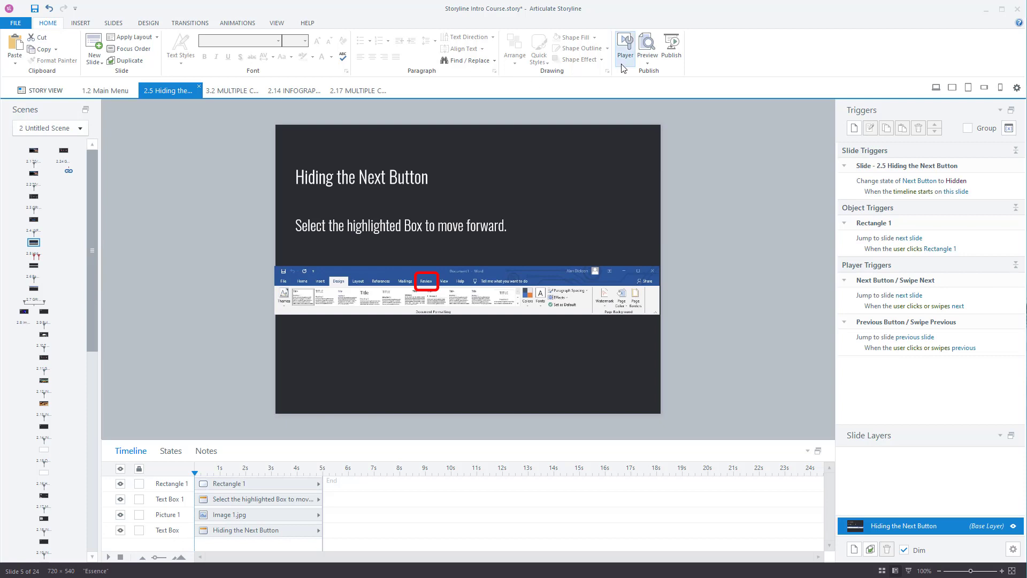
Preview the course from the Hiding the Next Button slide, then go back a slide.
click(646, 46)
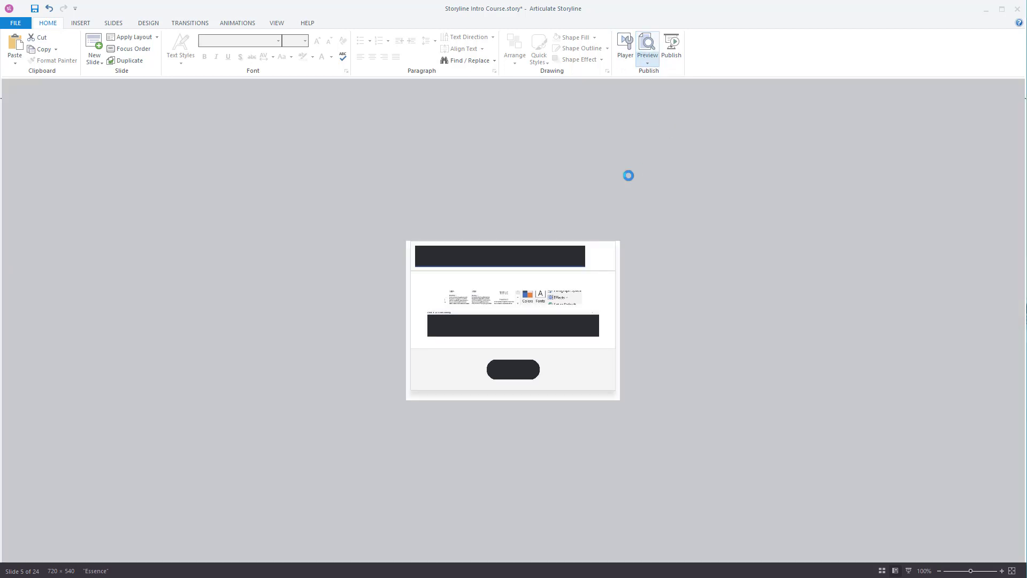
click(647, 47)
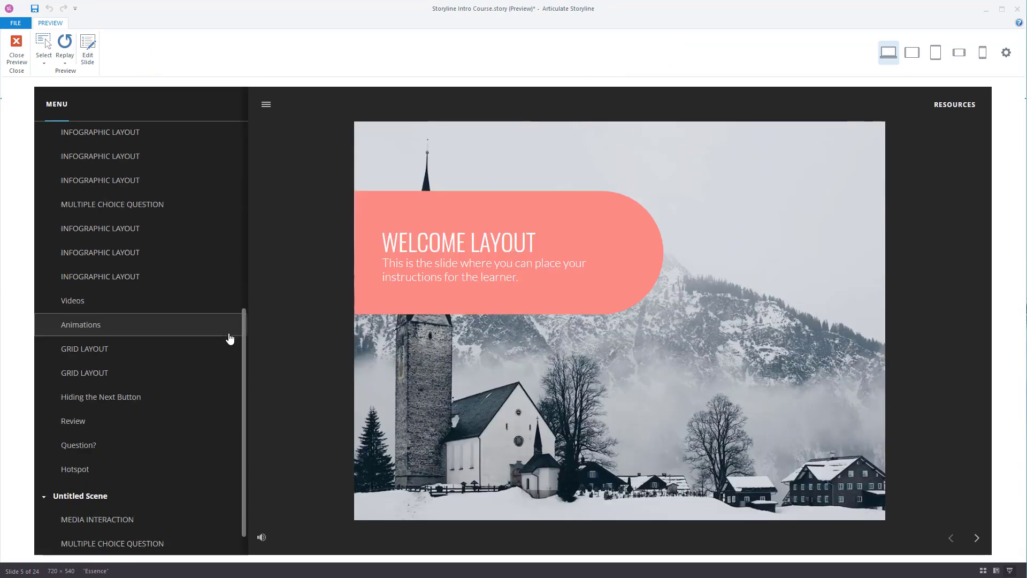
click(100, 397)
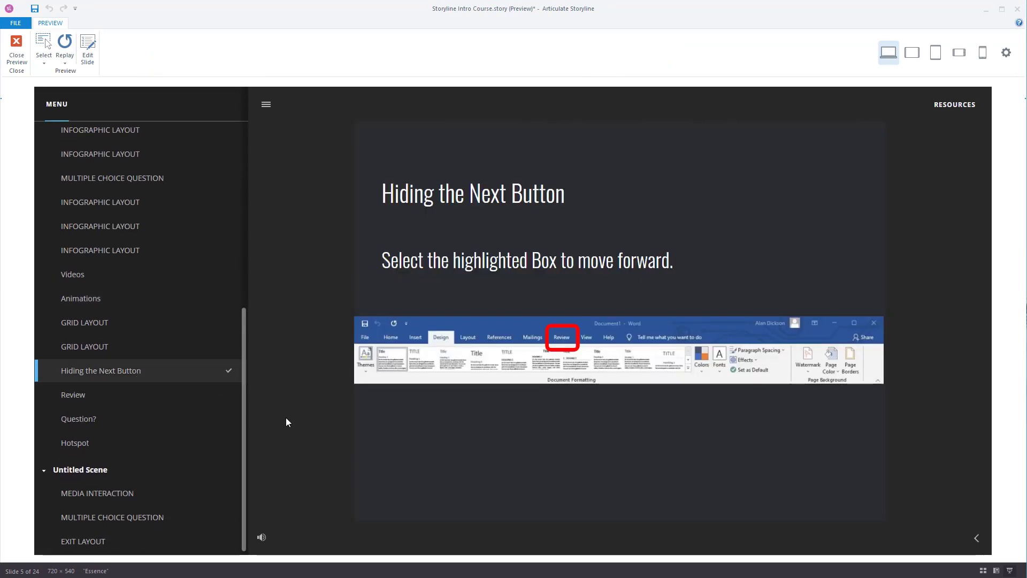
mouse_move(705, 263)
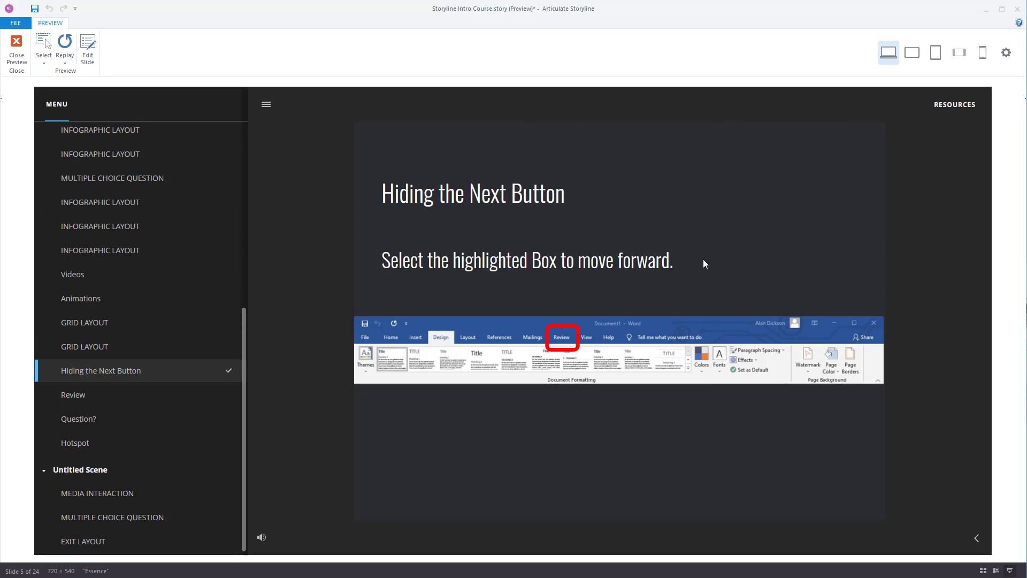
mouse_move(987, 533)
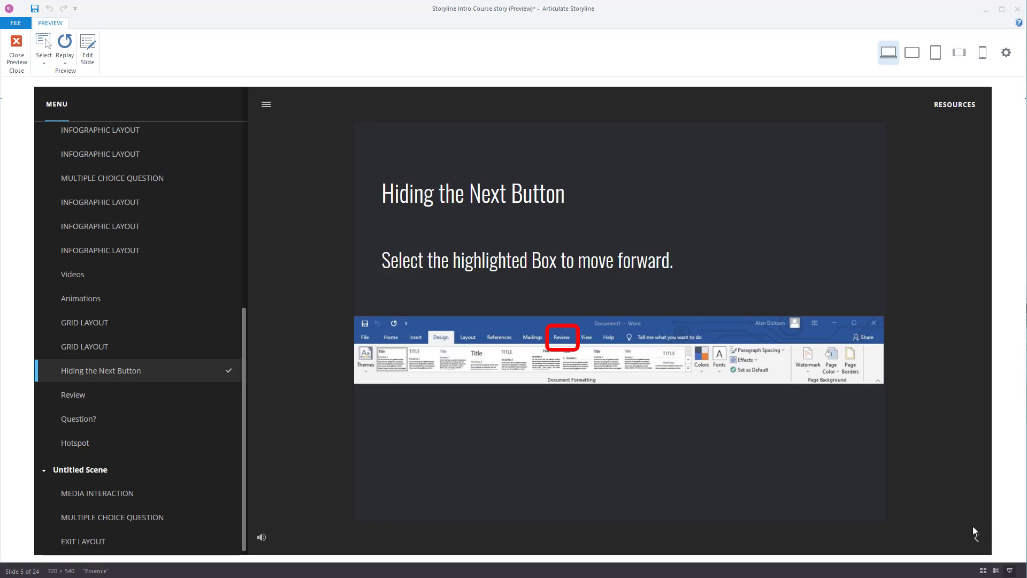
mouse_move(586, 347)
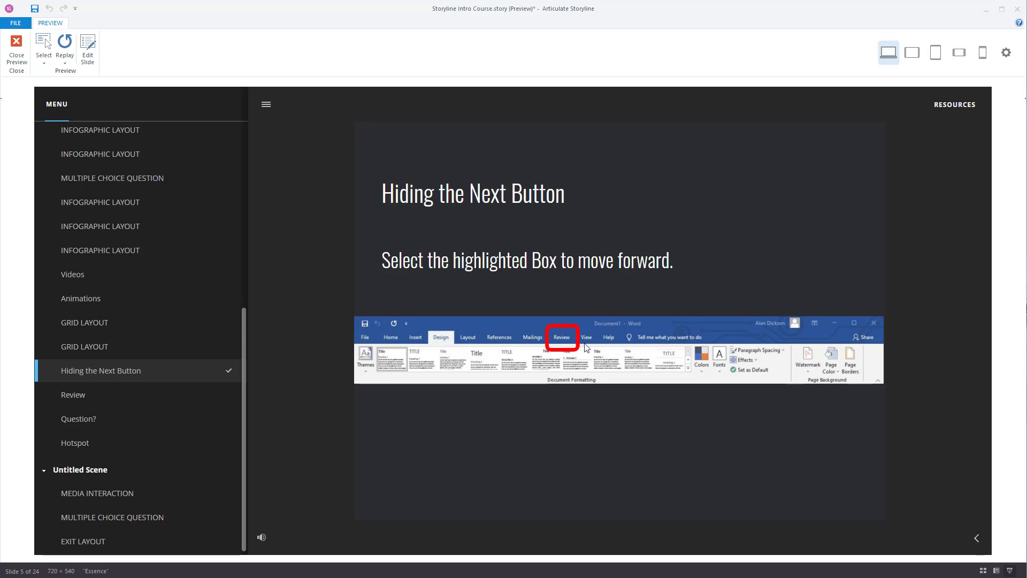
mouse_move(396, 286)
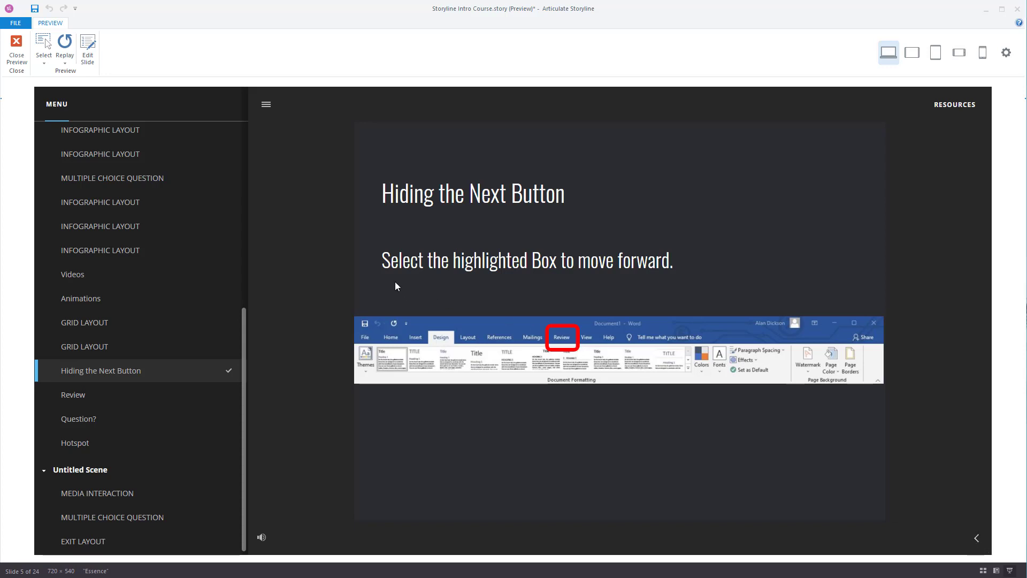
mouse_move(622, 329)
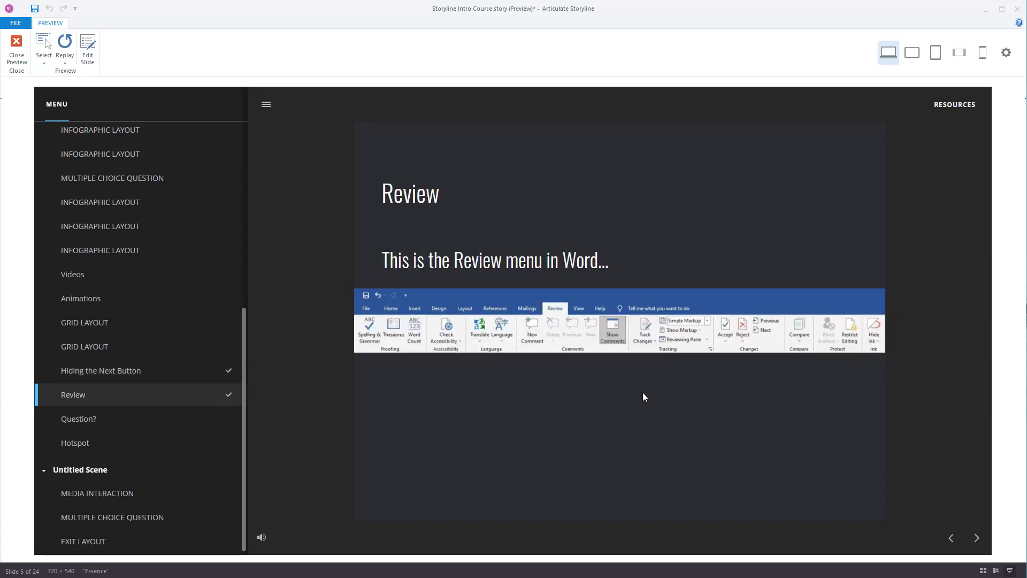
mouse_move(680, 374)
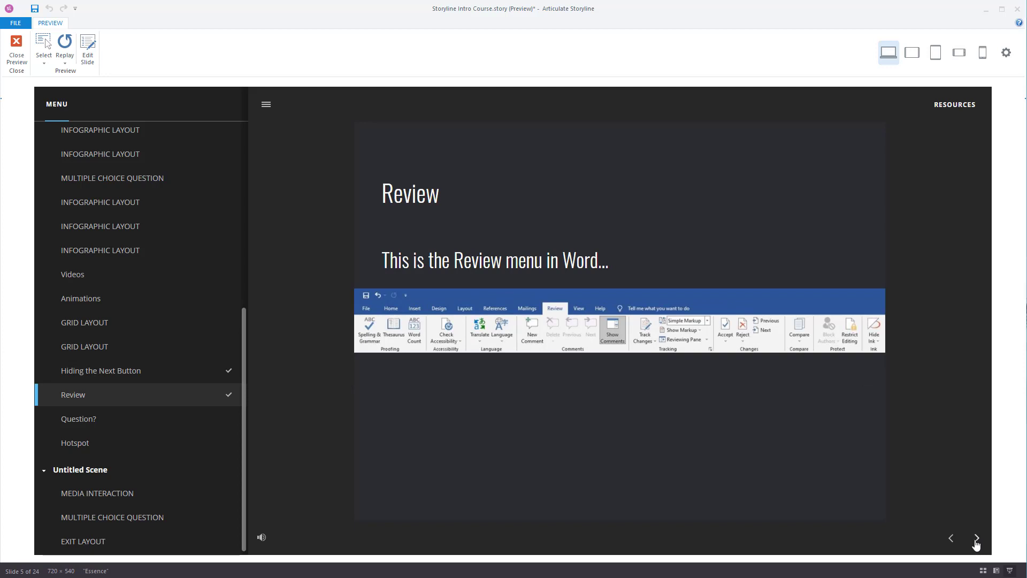
mouse_move(951, 542)
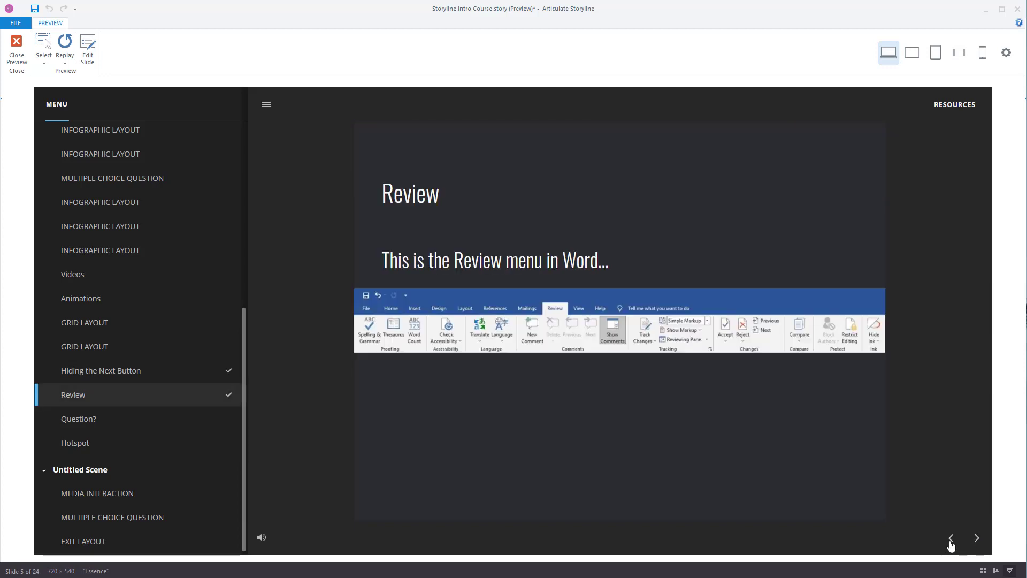
click(951, 538)
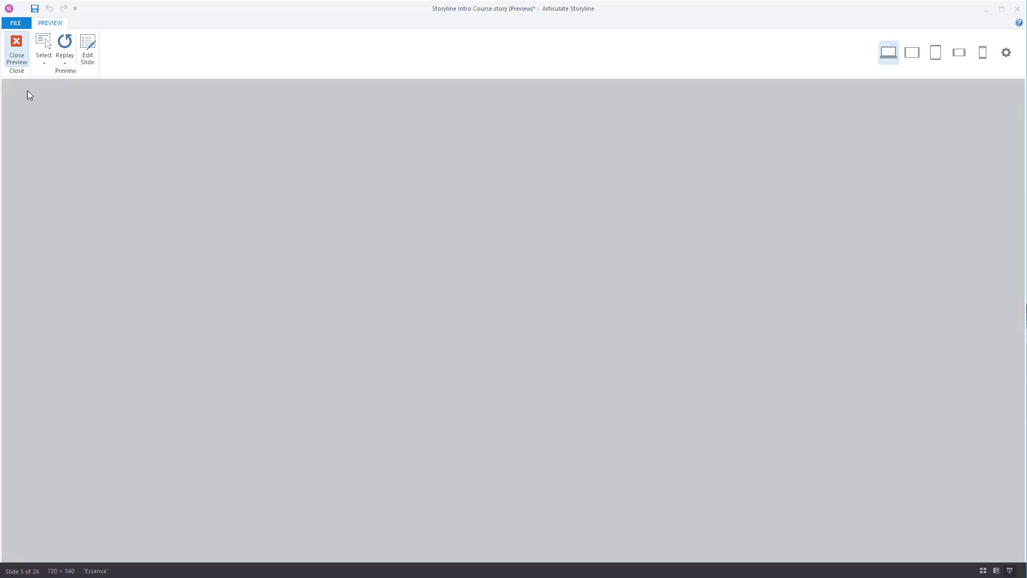
Delete the Next-button-hiding slide trigger and open options for the Next Button player trigger.
click(16, 49)
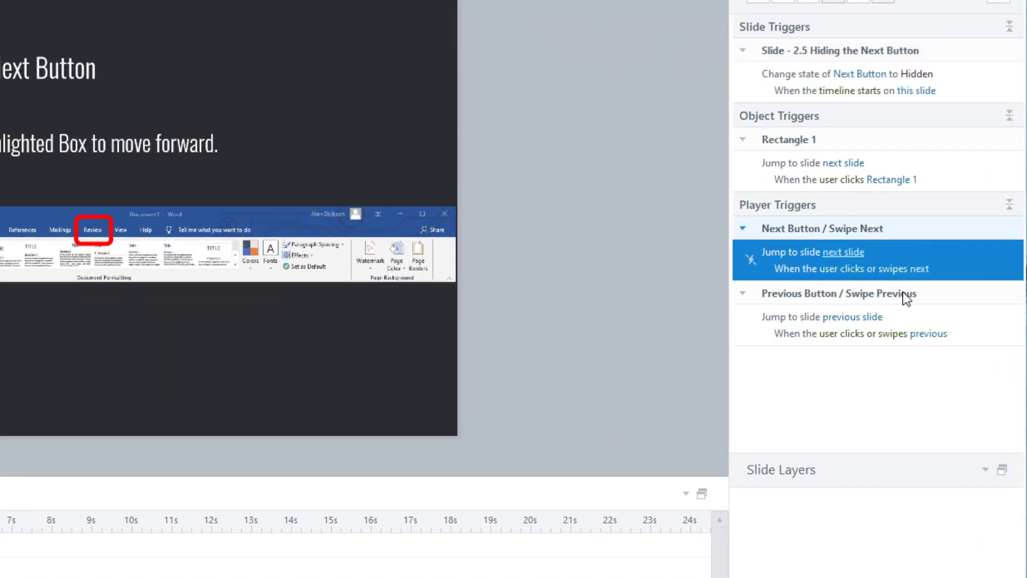
mouse_move(750, 252)
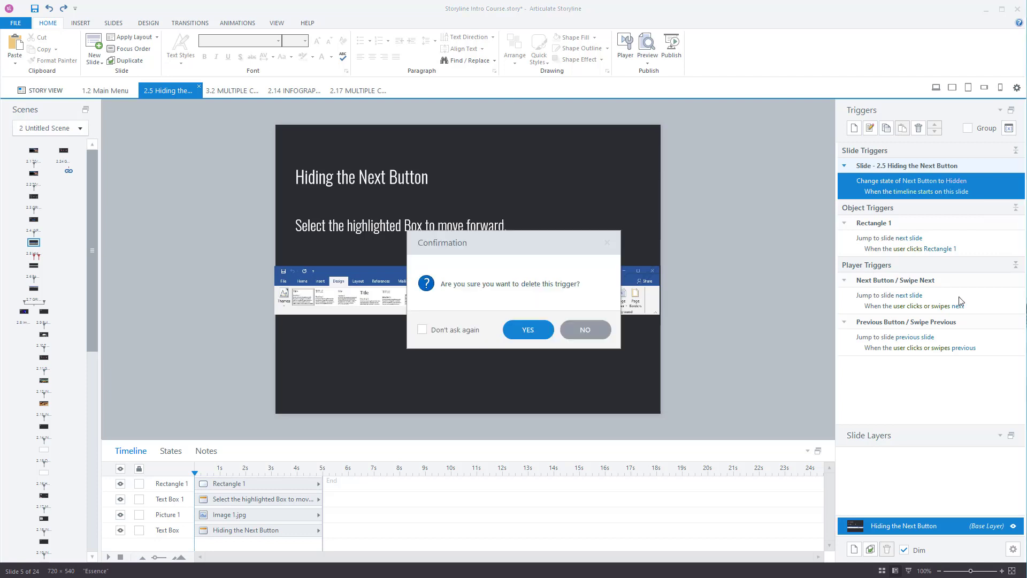
click(528, 330)
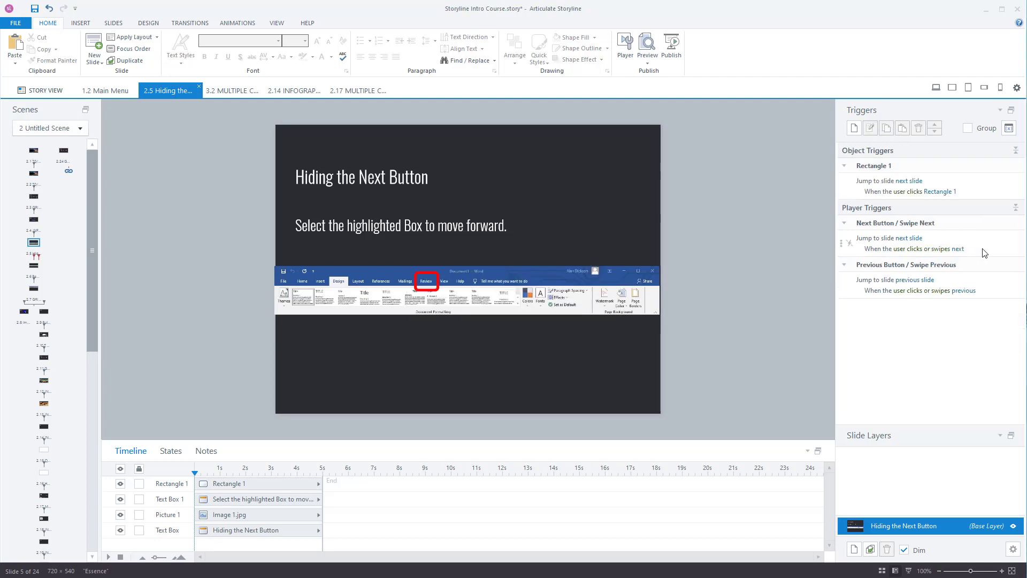
right_click(907, 242)
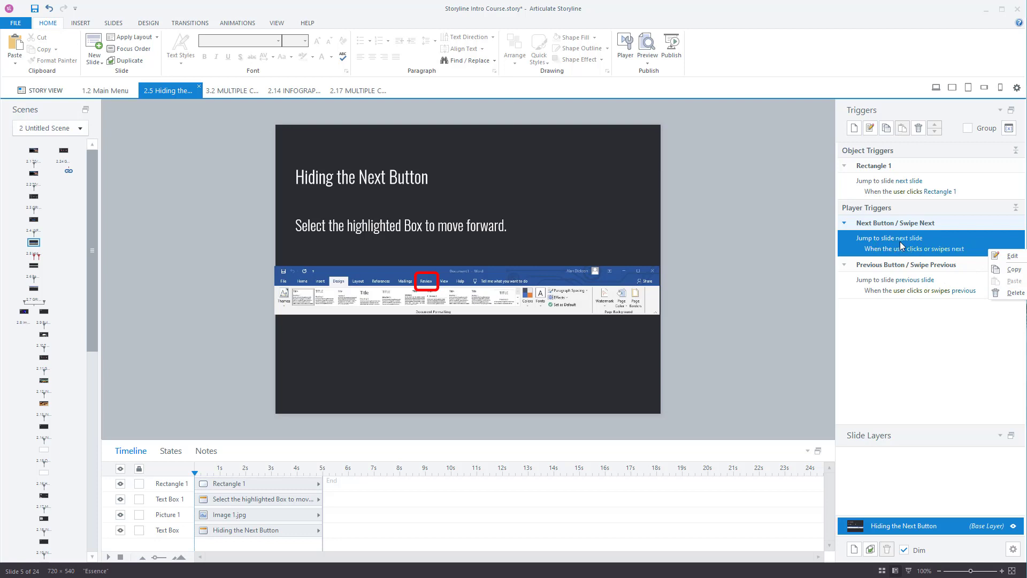
mouse_move(1015, 292)
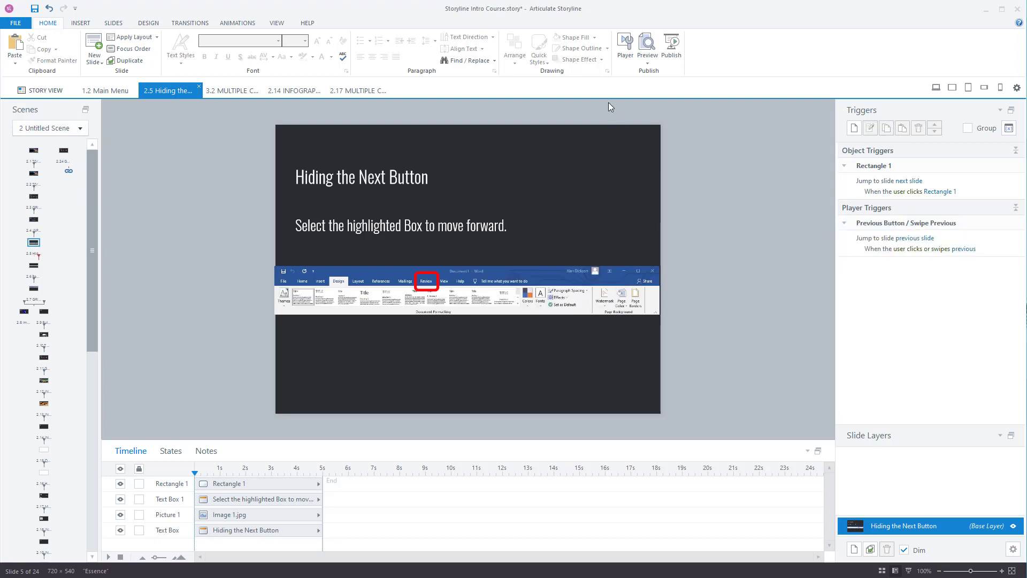
Preview only the current slide, then close the preview.
click(647, 46)
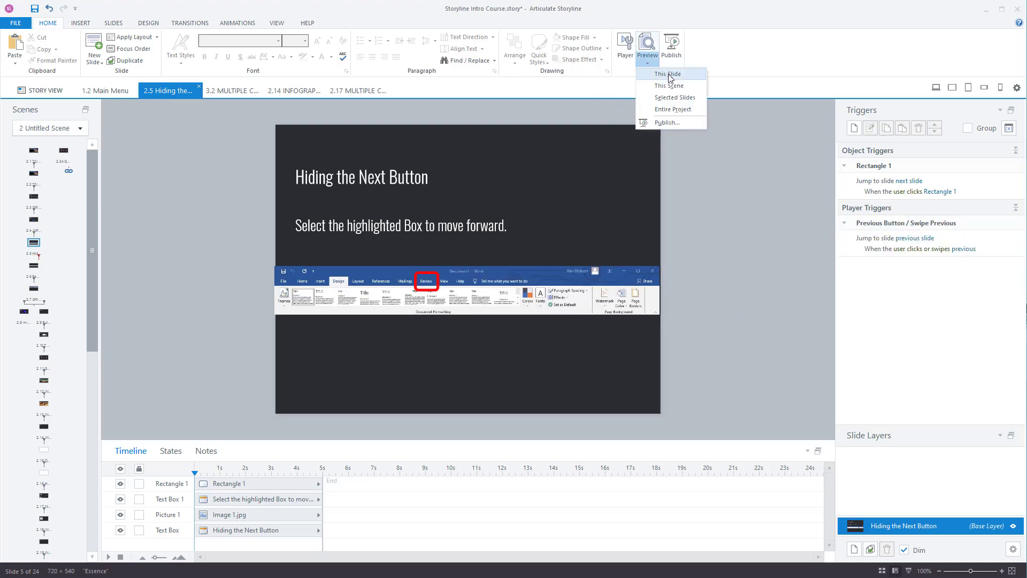
click(666, 74)
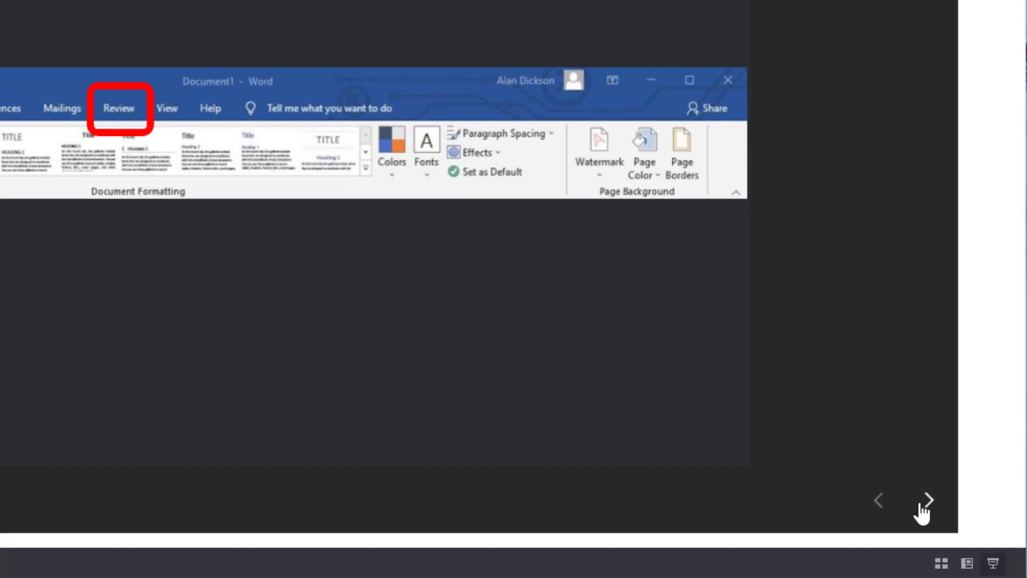
mouse_move(943, 508)
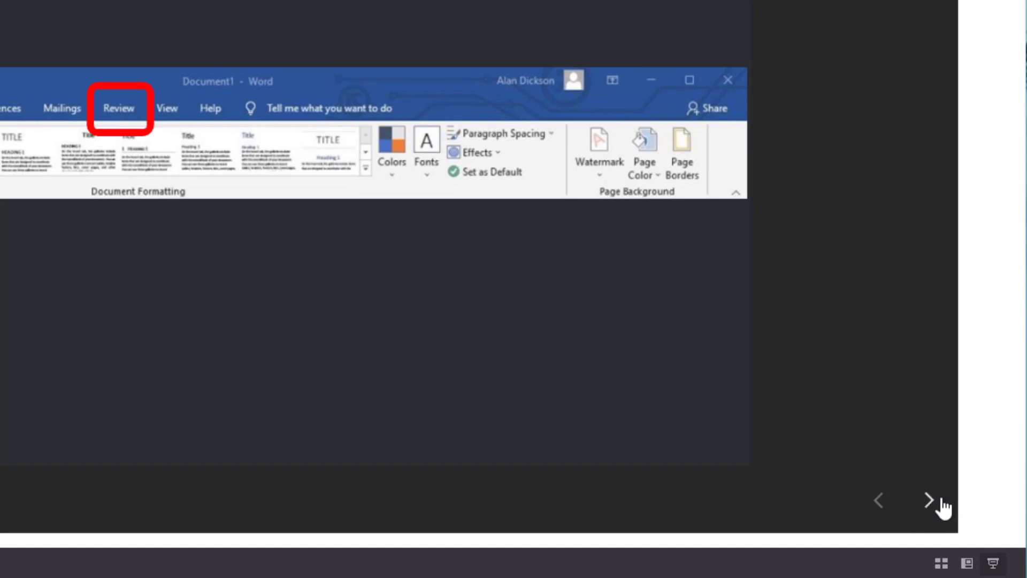
mouse_move(945, 542)
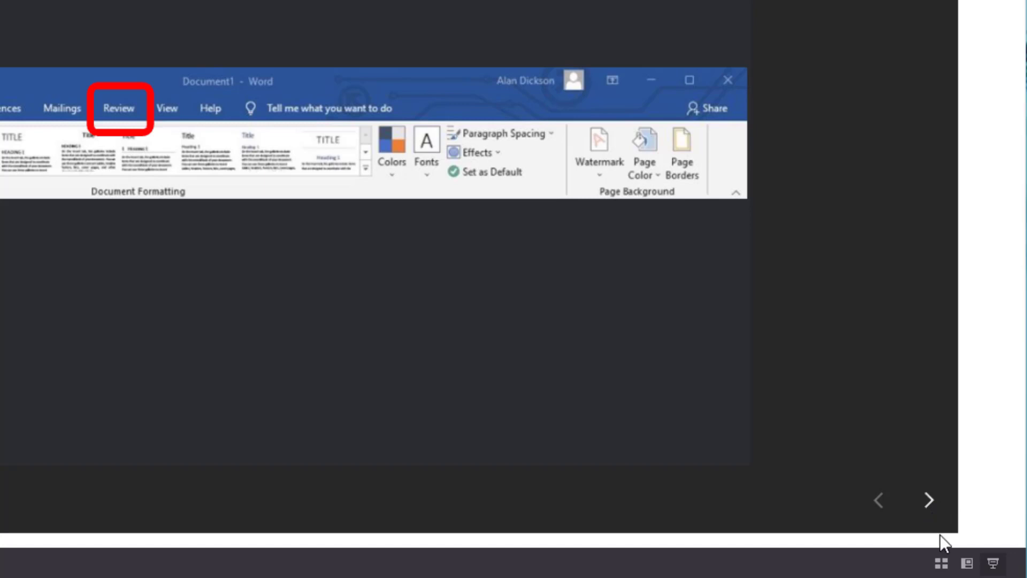
mouse_move(930, 499)
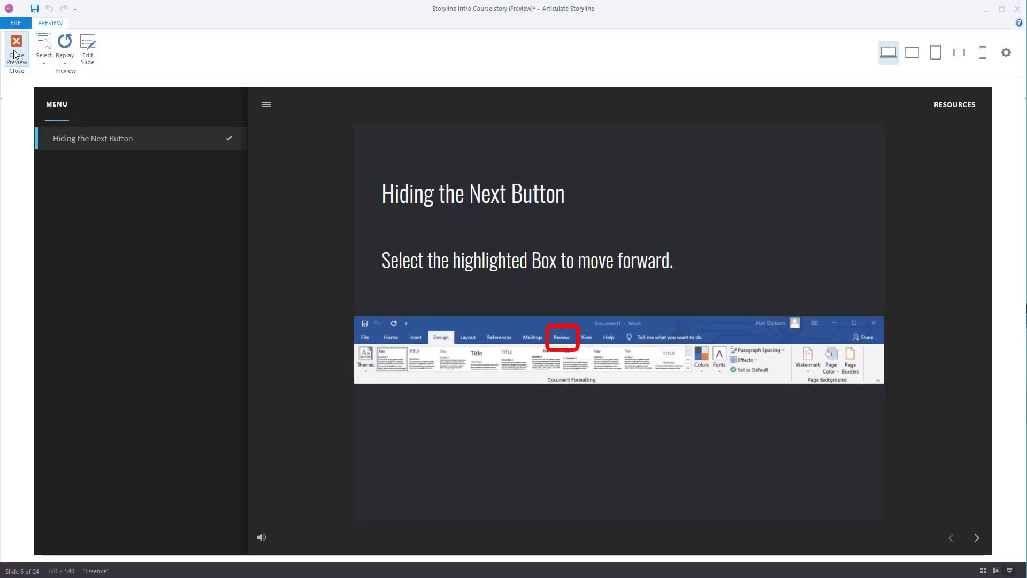
click(17, 52)
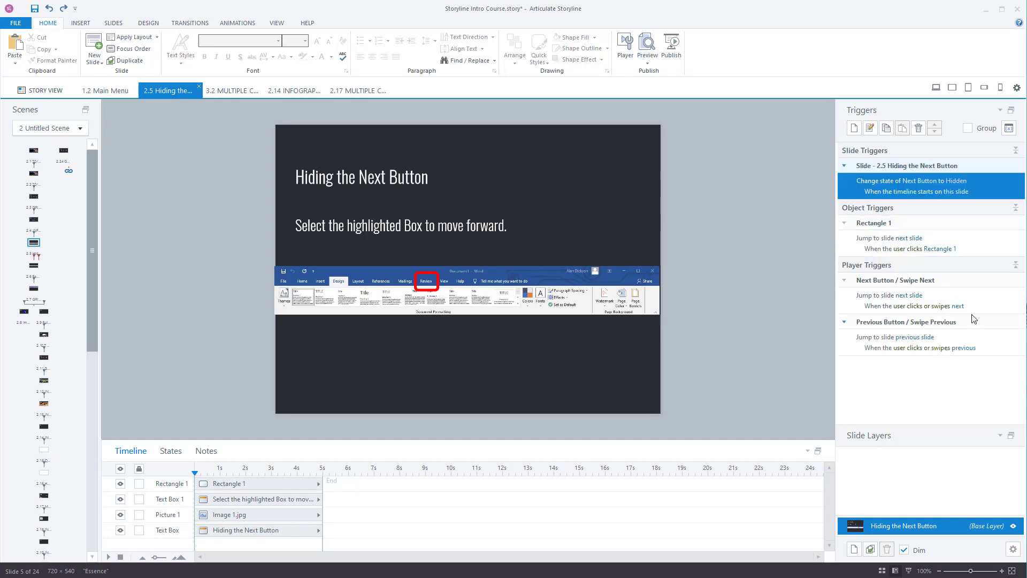
View the Next Button state choices, then delete the Hidden slide trigger.
click(907, 300)
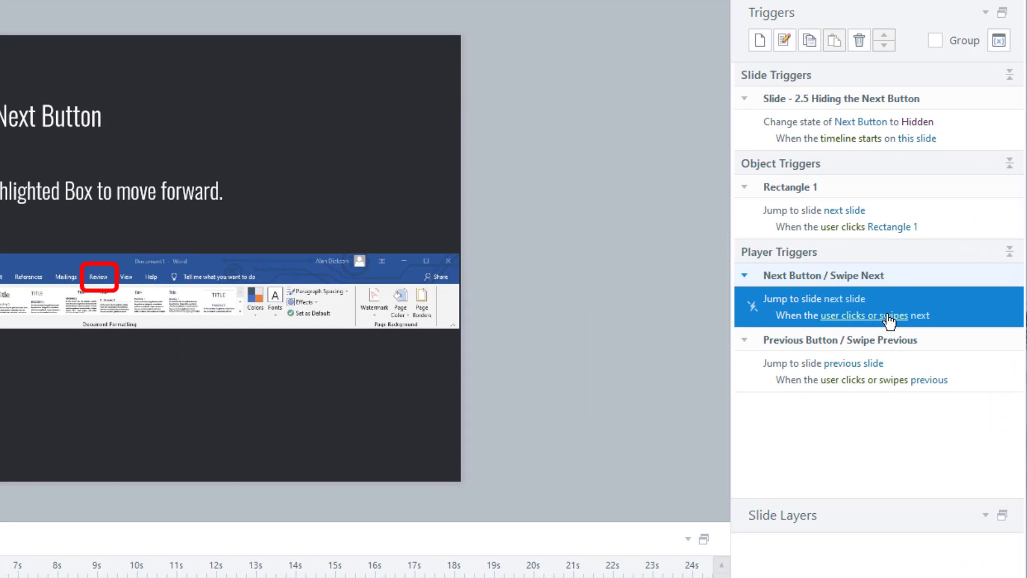
mouse_move(675, 437)
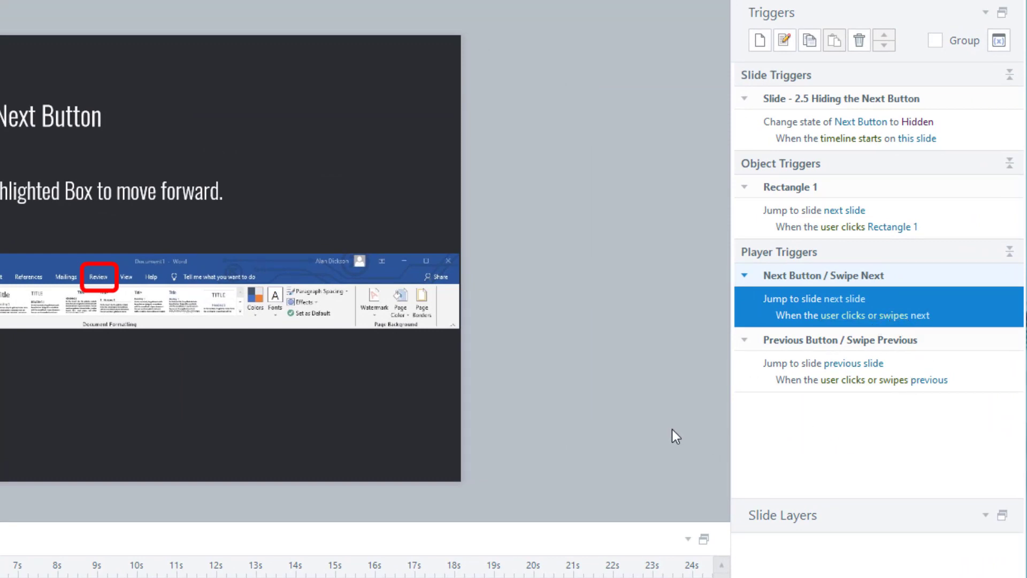
mouse_move(793, 347)
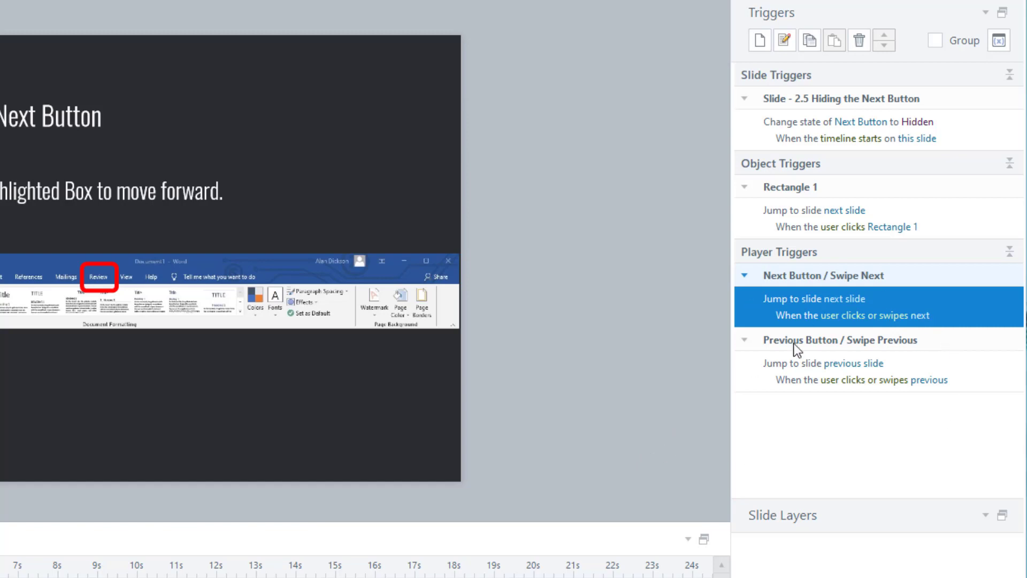
mouse_move(638, 391)
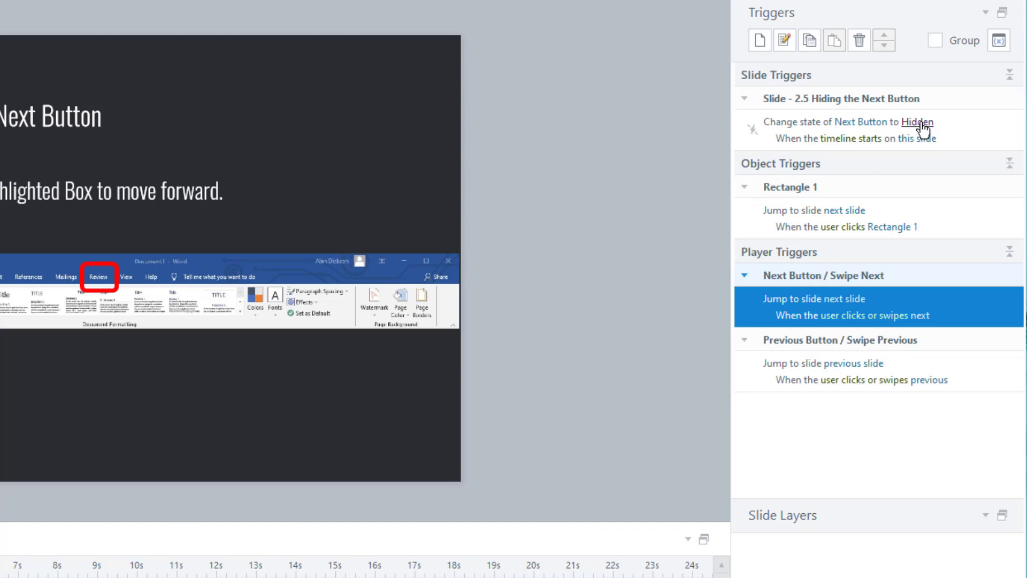
click(915, 122)
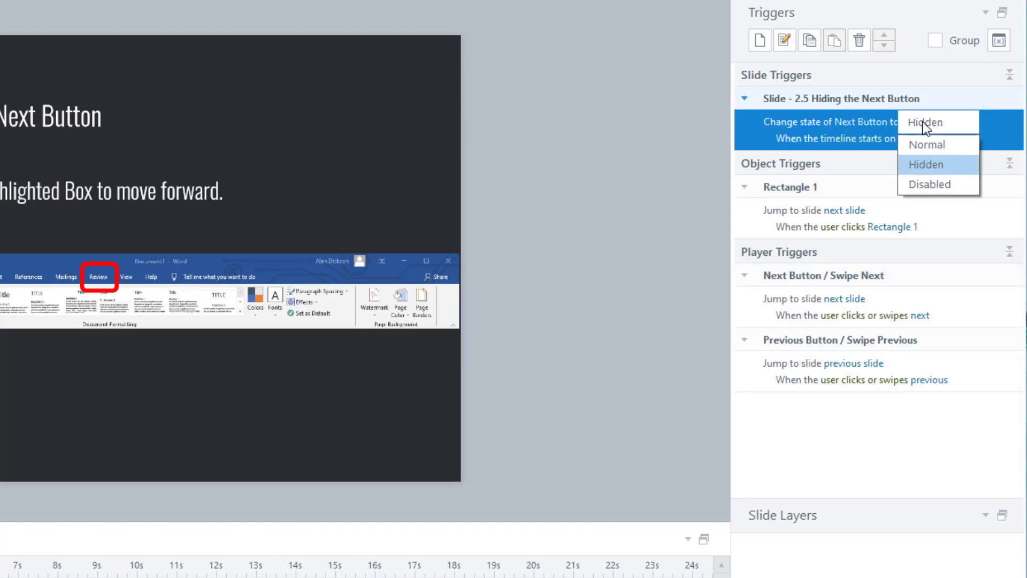
mouse_move(942, 166)
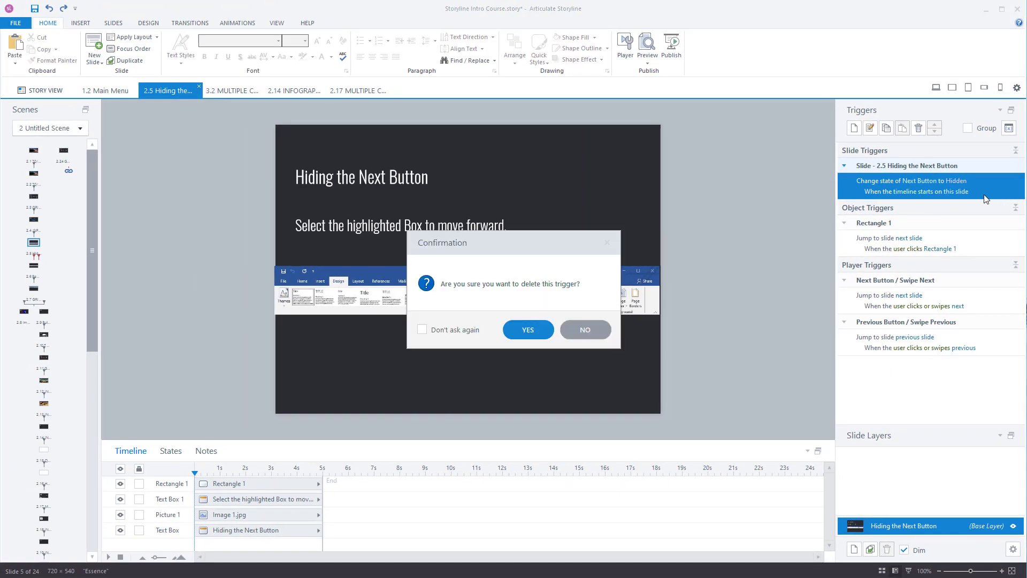
click(528, 329)
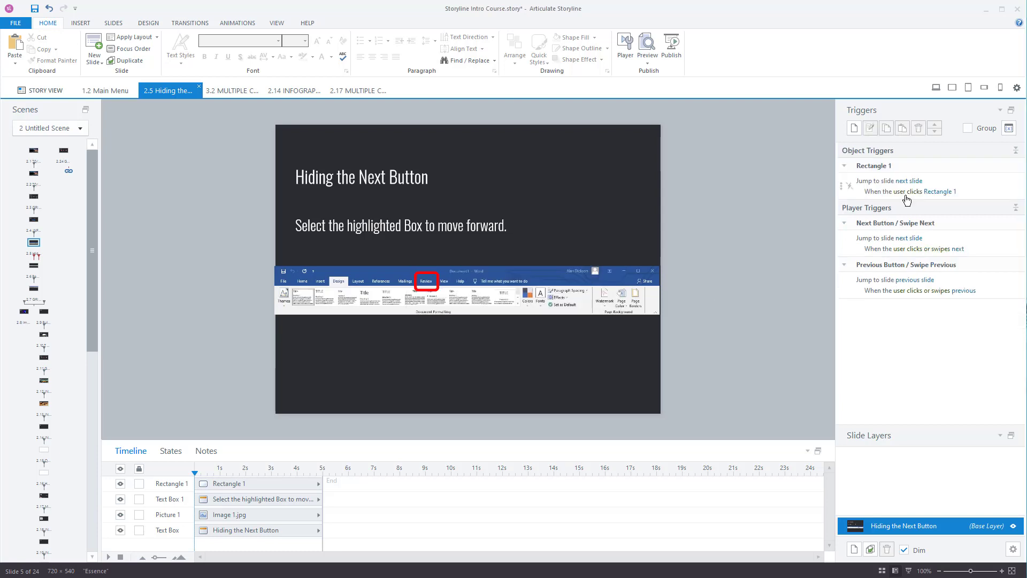